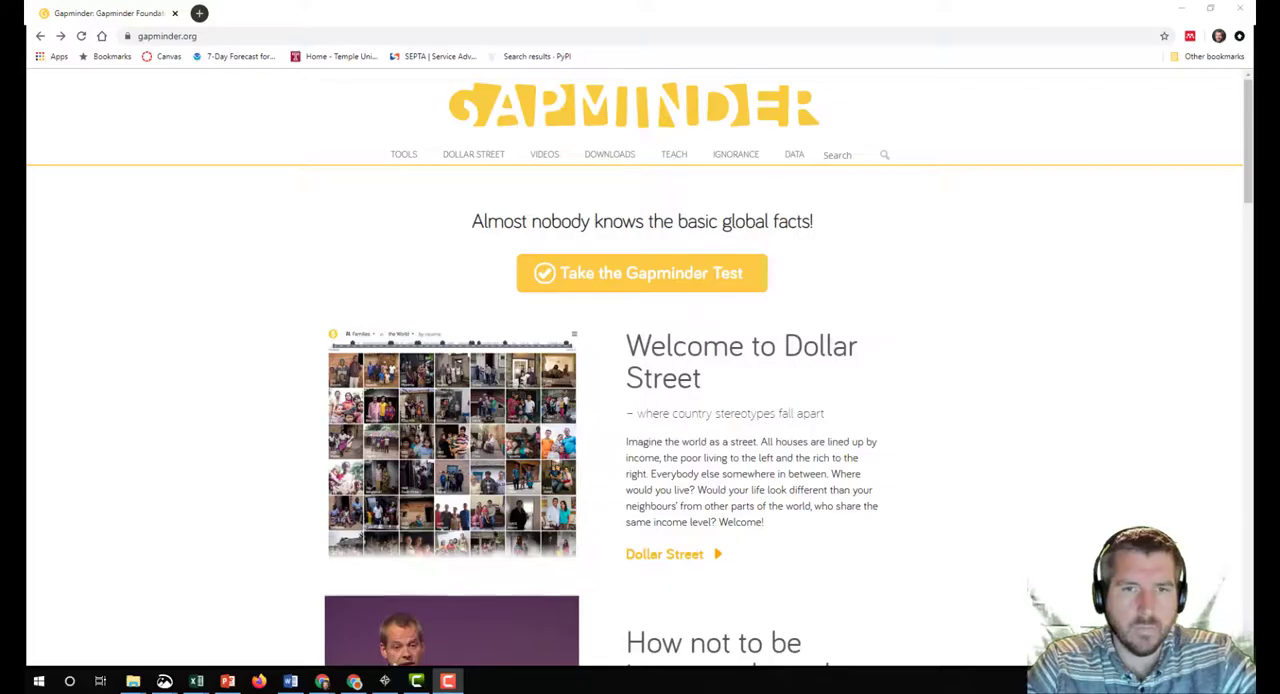
{"action": "mouse_move", "coordinate": [212, 558]}
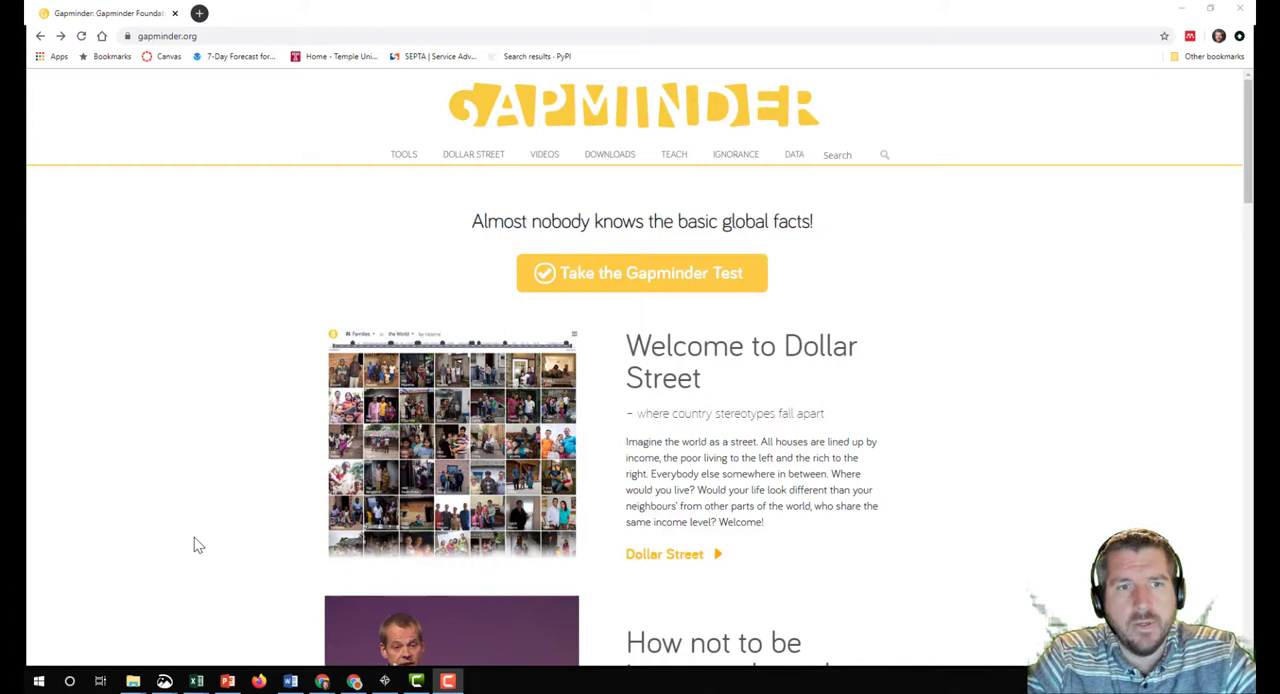
{"action": "mouse_move", "coordinate": [197, 541]}
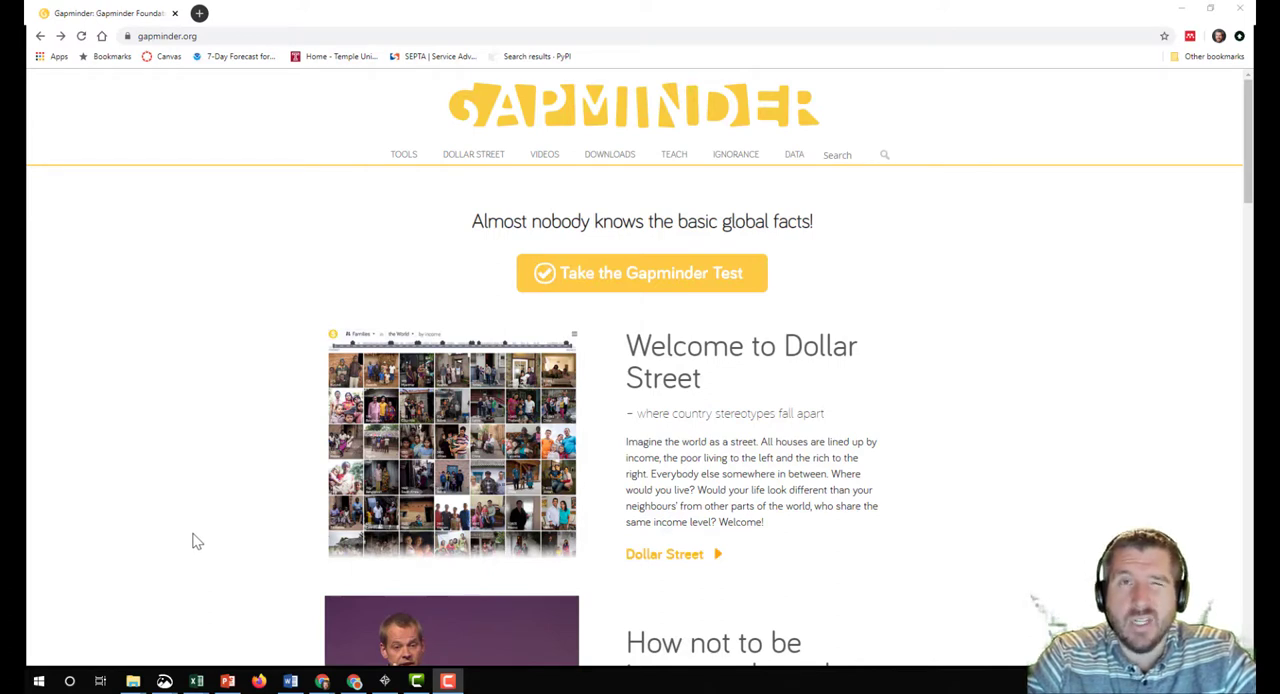
{"action": "mouse_move", "coordinate": [199, 500]}
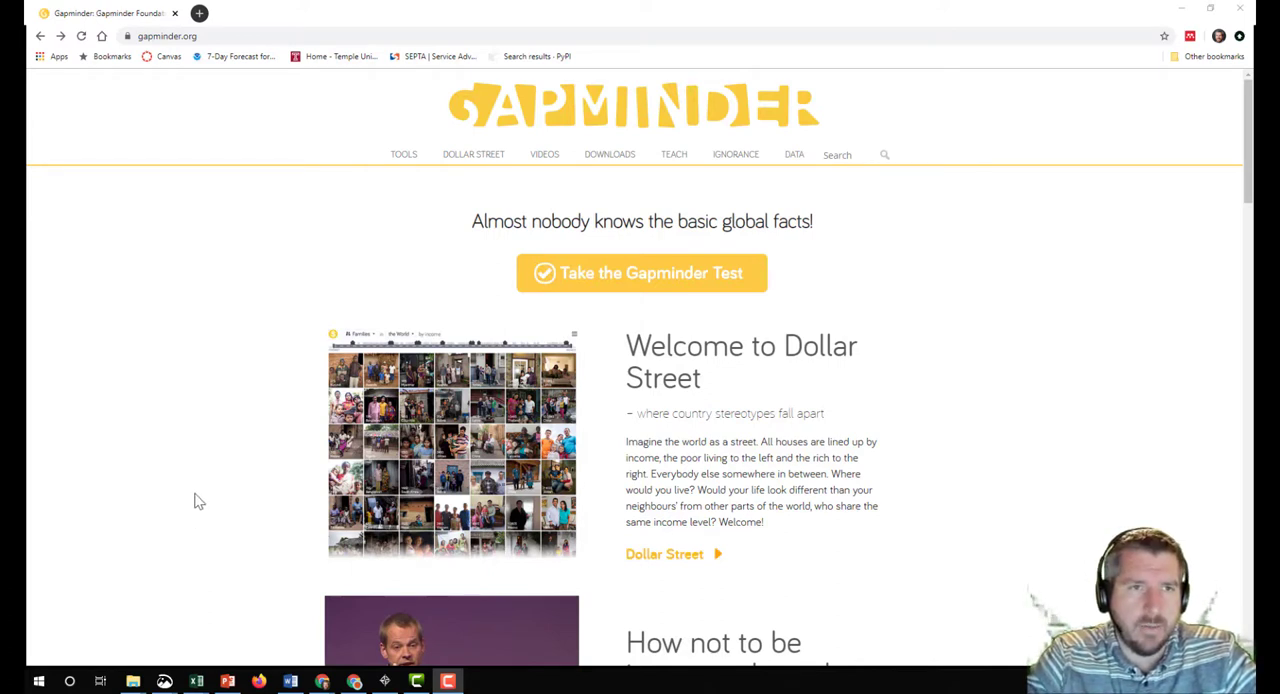
{"action": "mouse_move", "coordinate": [213, 439]}
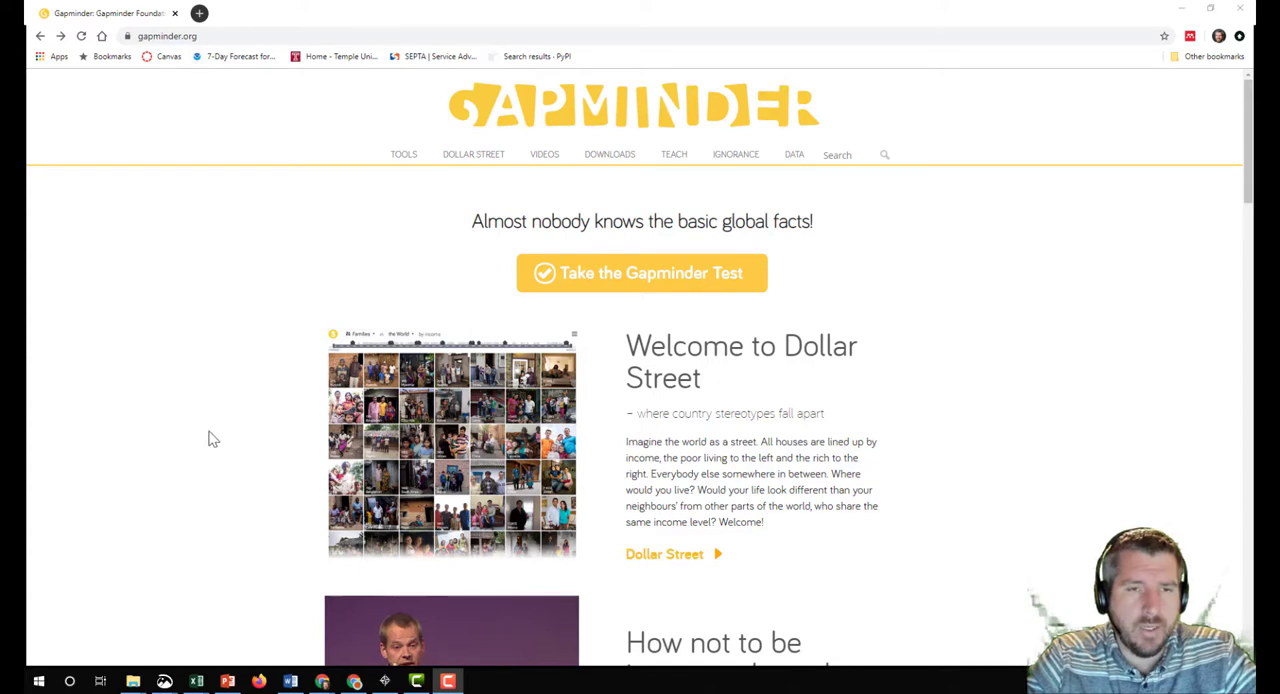
{"action": "mouse_move", "coordinate": [193, 302]}
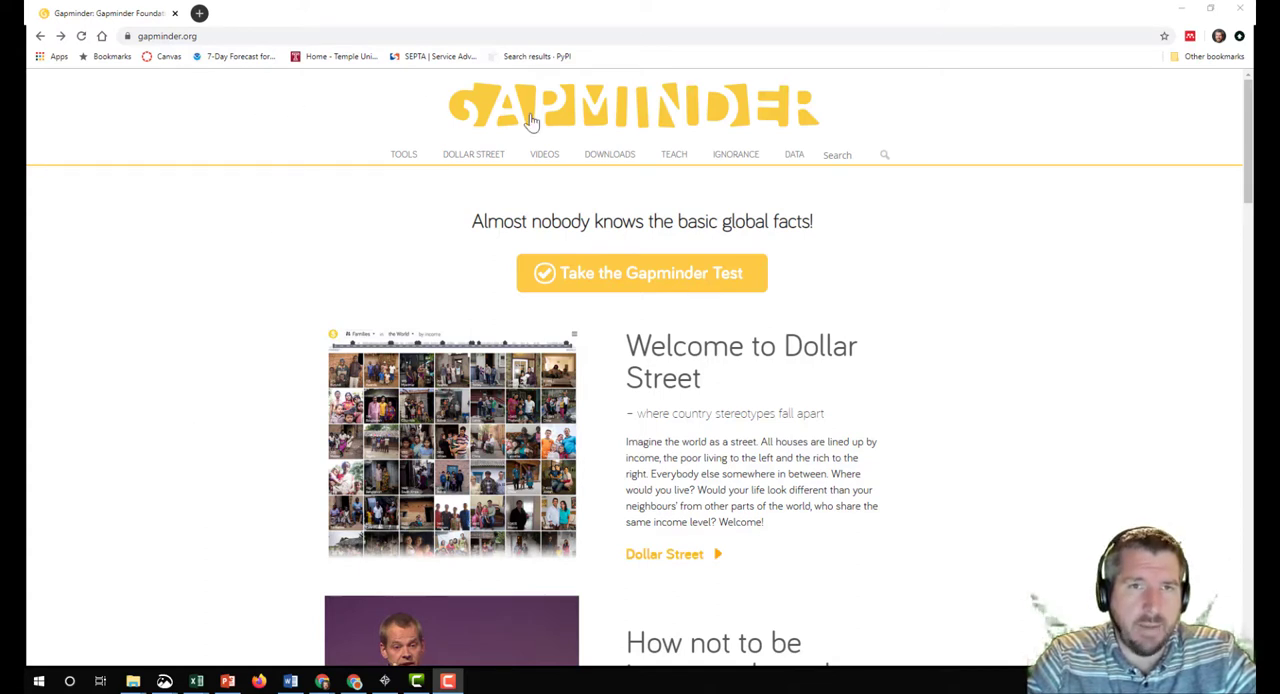
{"action": "mouse_move", "coordinate": [273, 230]}
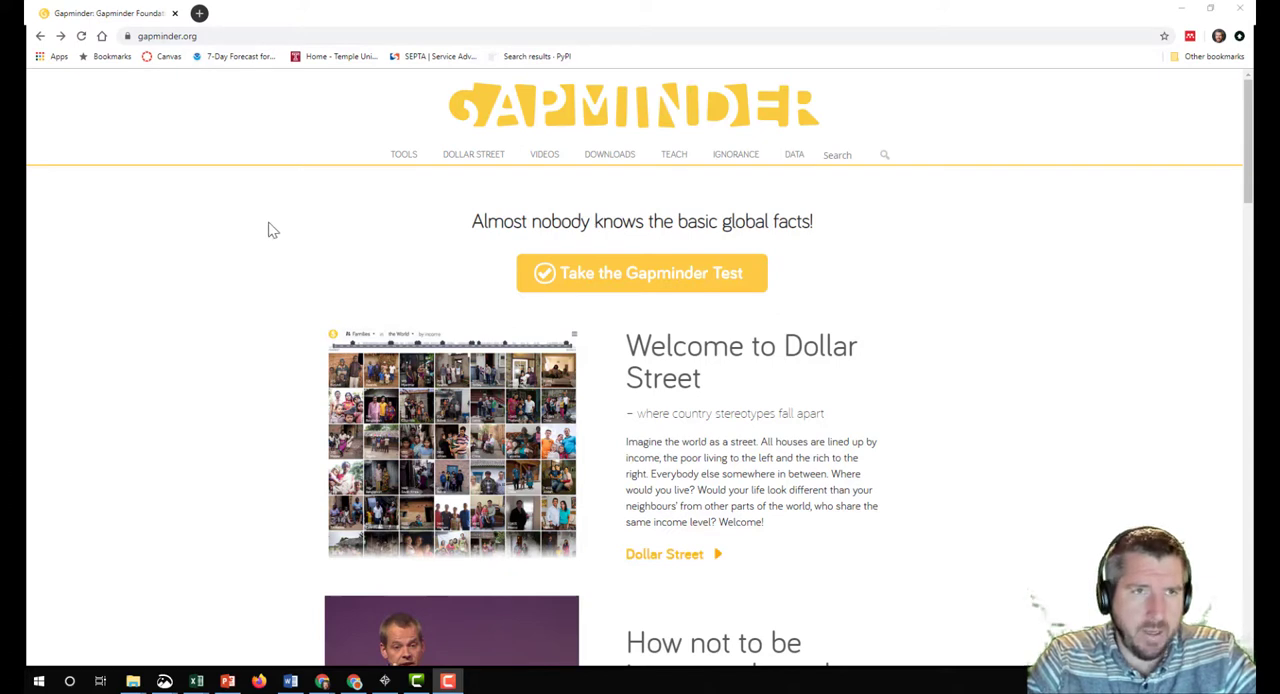
{"action": "mouse_move", "coordinate": [213, 168]}
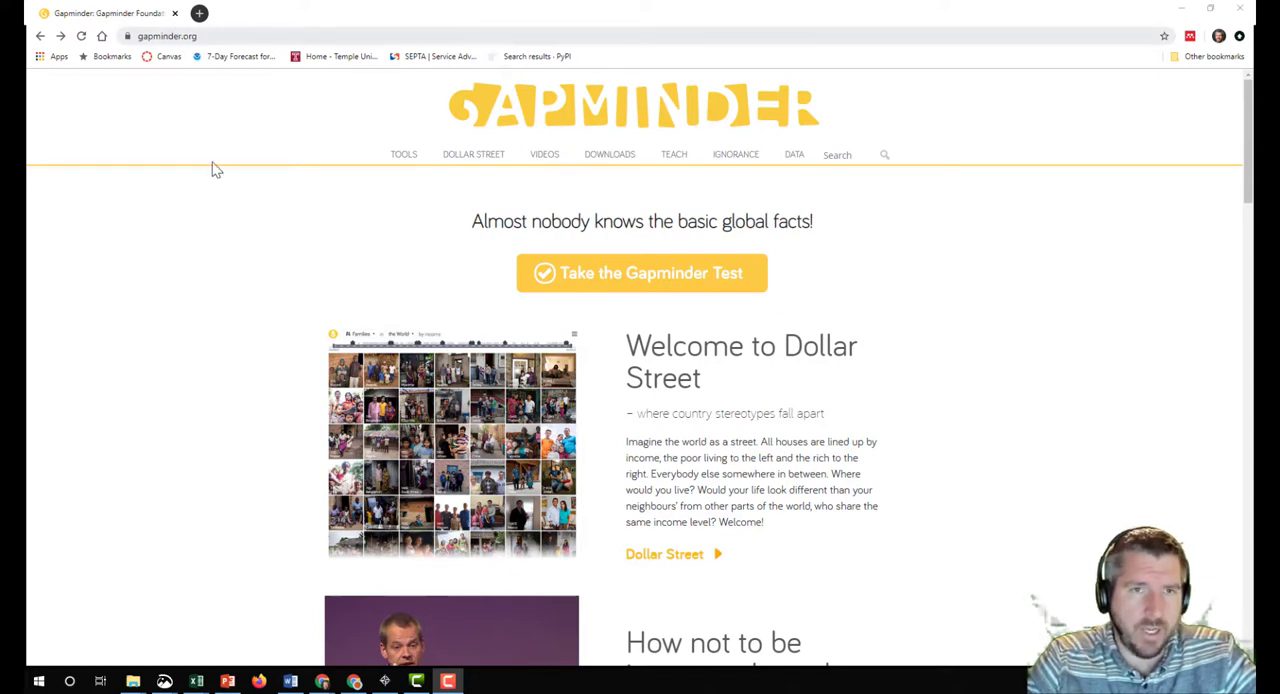
{"action": "mouse_move", "coordinate": [137, 301]}
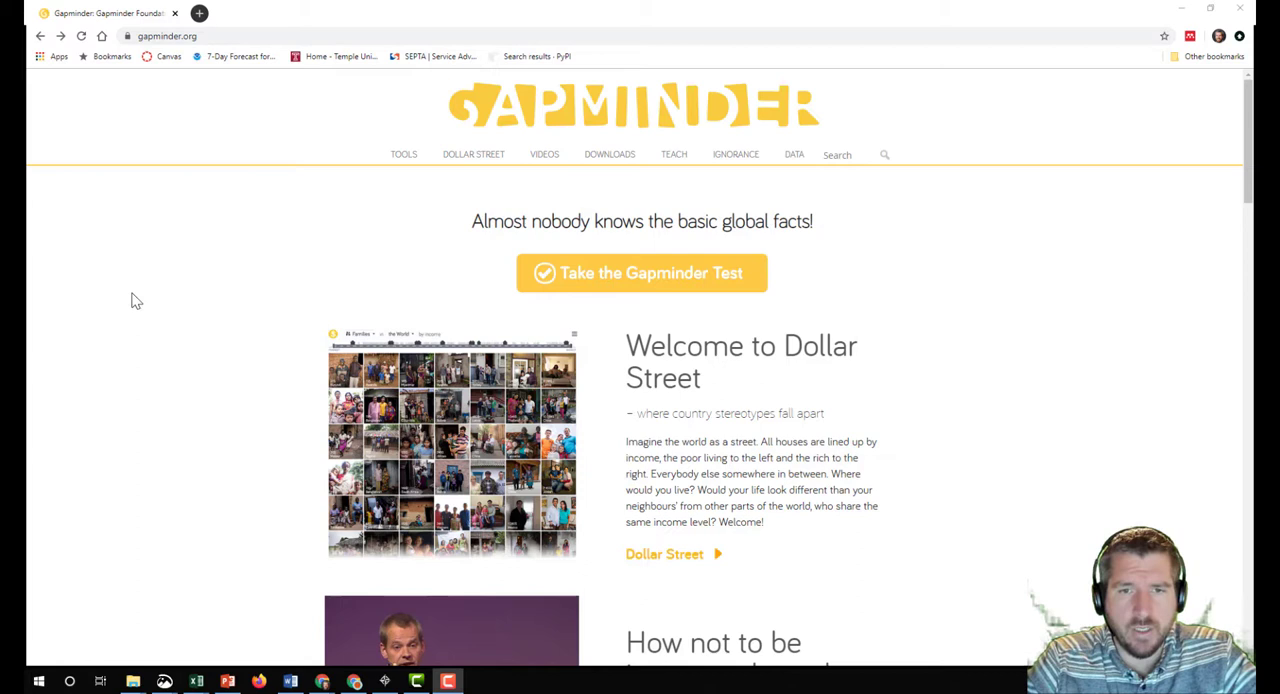
{"action": "mouse_move", "coordinate": [170, 401]}
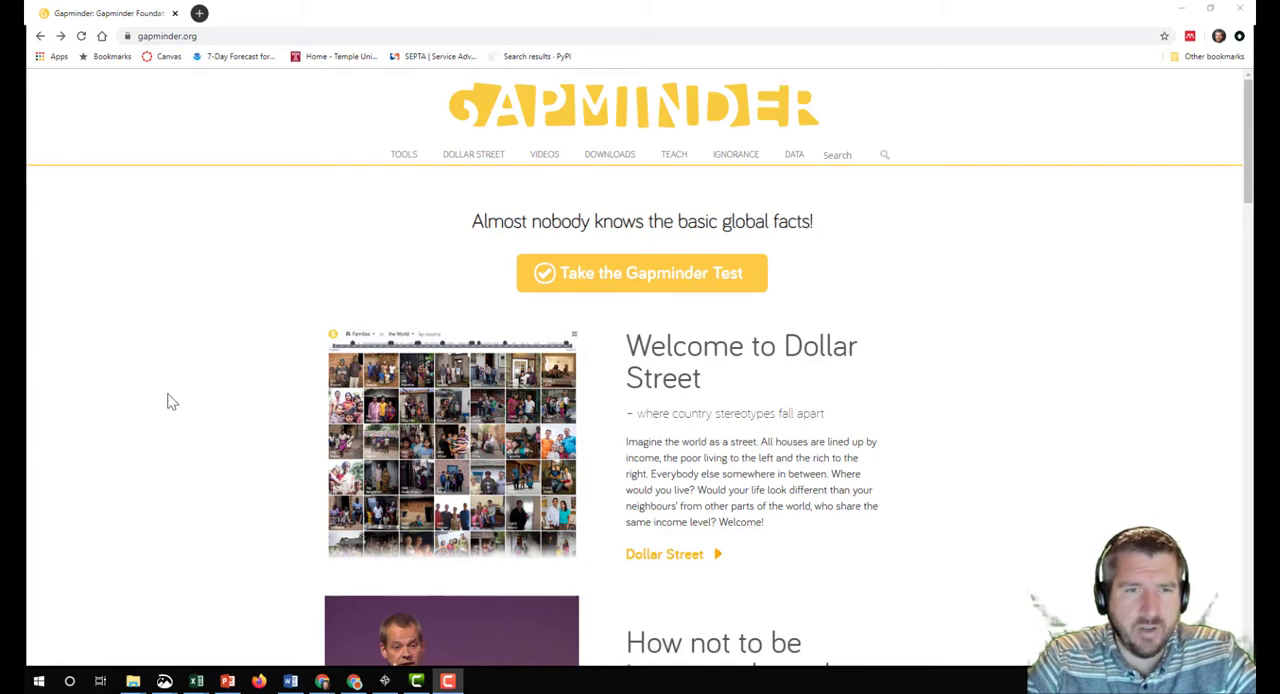
{"action": "mouse_move", "coordinate": [340, 217]}
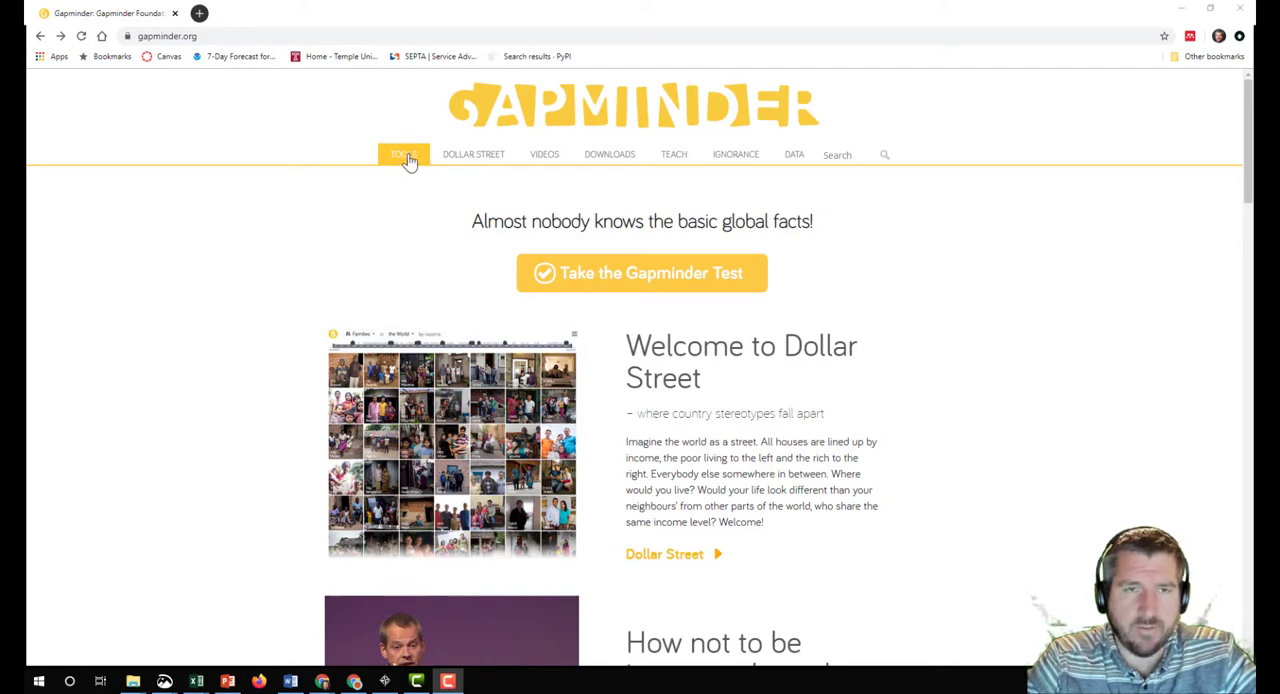
Scroll down the Gapminder homepage to the 'Refresh your world' bubble chart examples
{"action": "scroll", "scroll_direction": "down", "scroll_amount": 3}
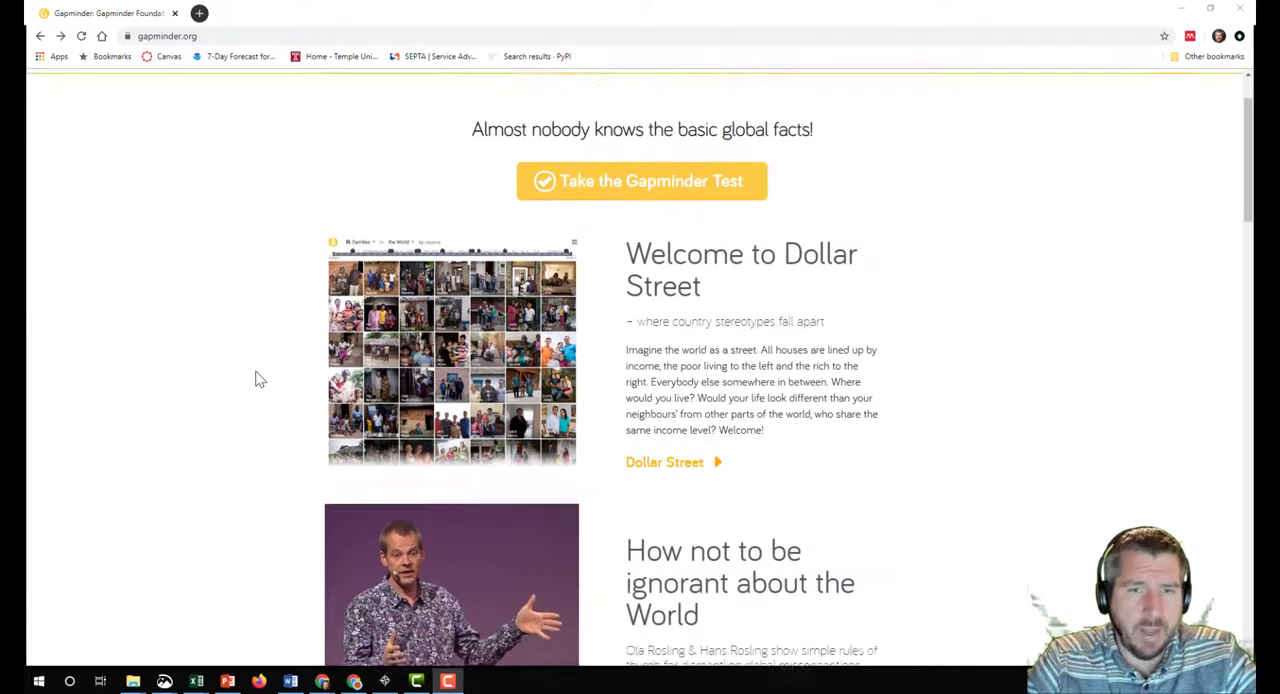
{"action": "scroll", "scroll_direction": "down", "scroll_amount": 3}
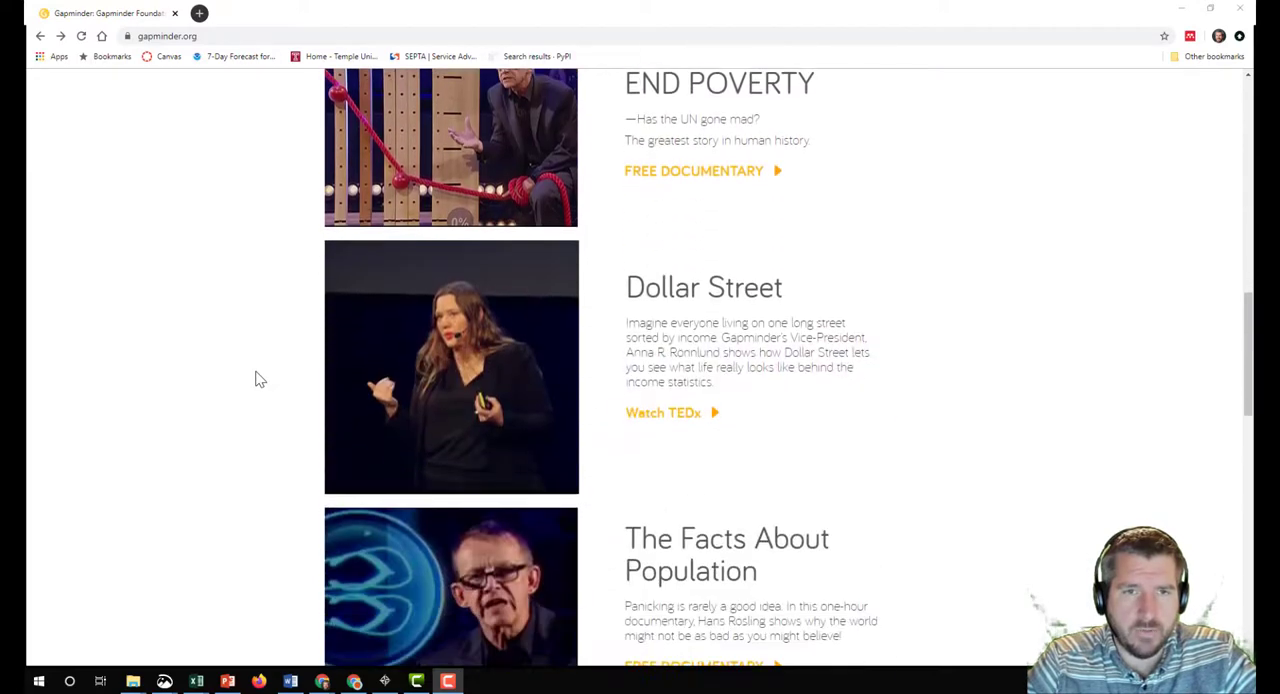
{"action": "scroll", "scroll_direction": "down", "scroll_amount": 3}
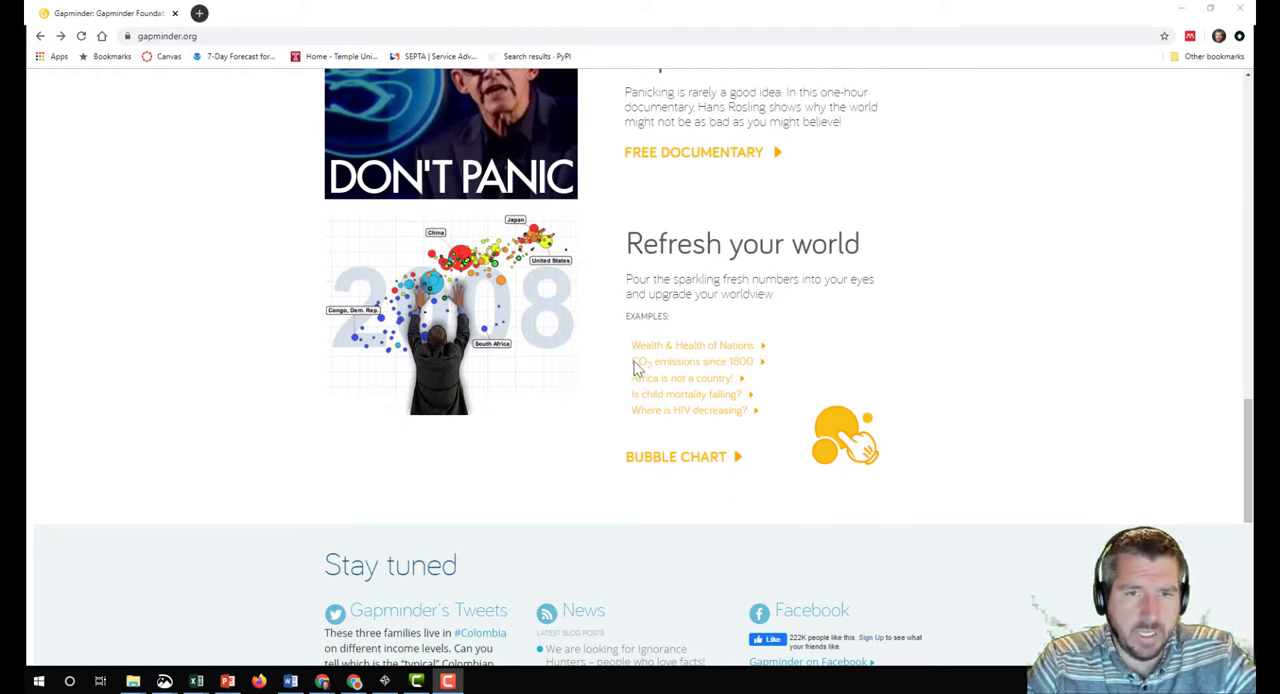
{"action": "mouse_move", "coordinate": [645, 370]}
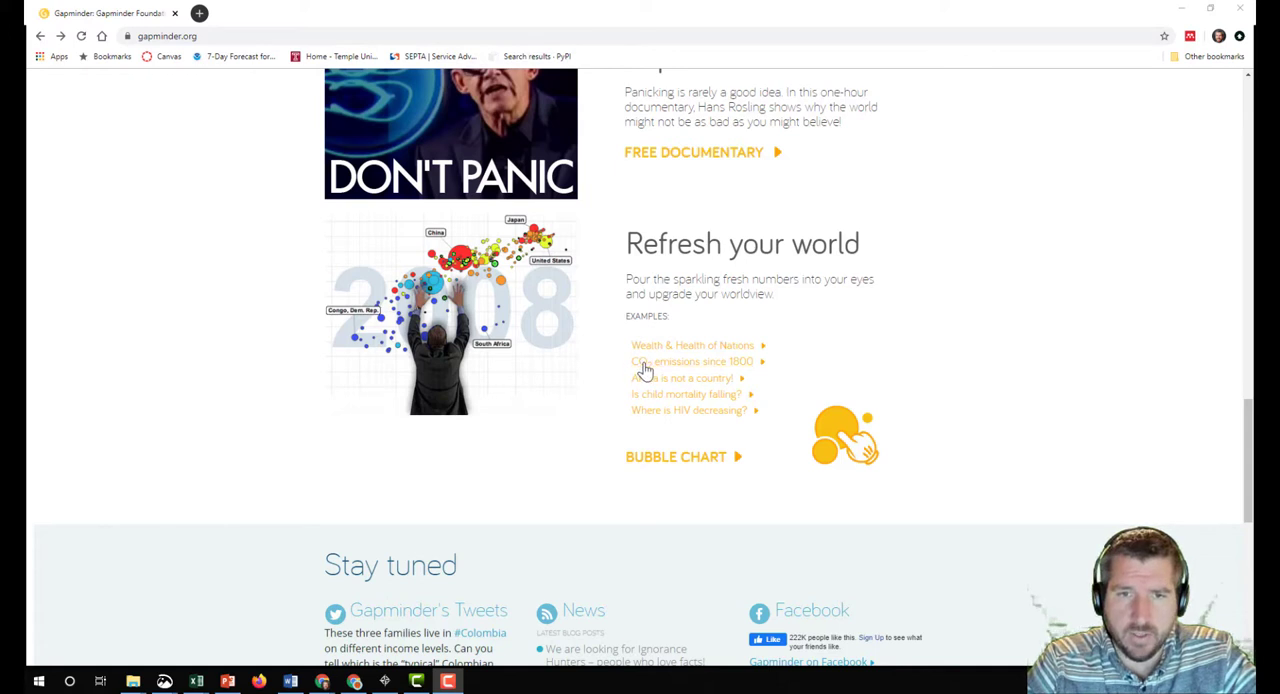
{"action": "mouse_move", "coordinate": [658, 368]}
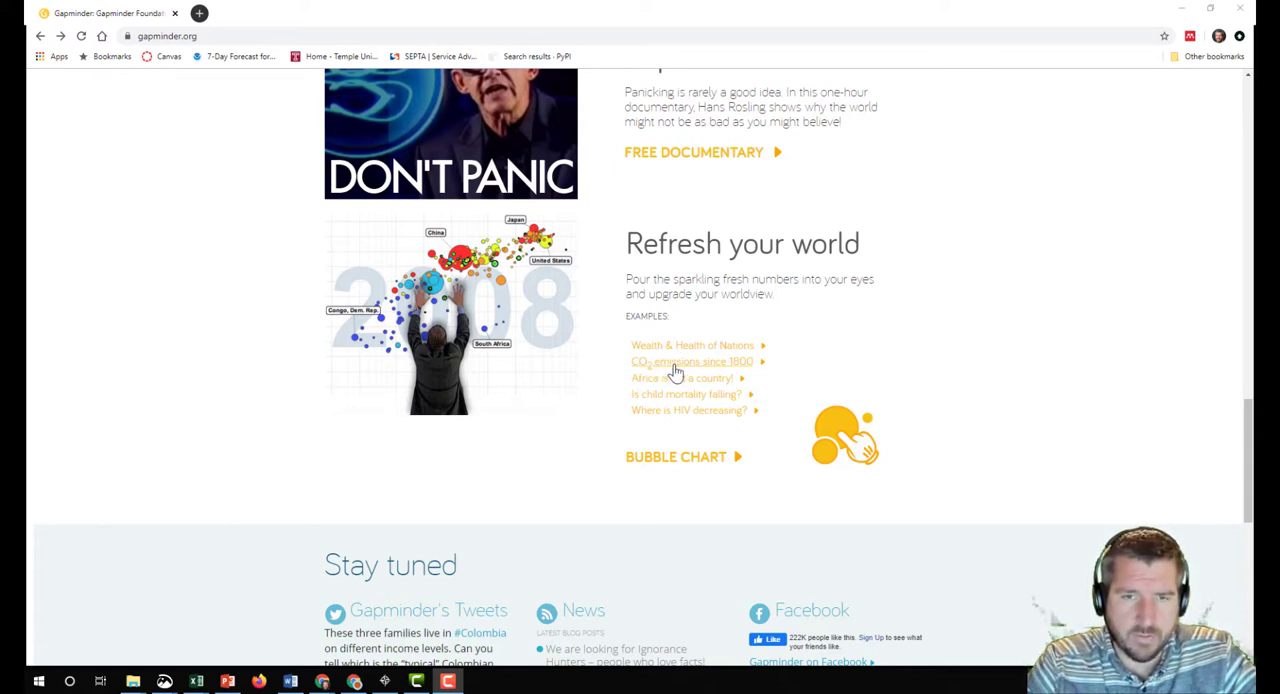
Open the 'CO2 emissions since 1800' example showing CO2 per person versus income for 2013
{"action": "left_click", "coordinate": [692, 361]}
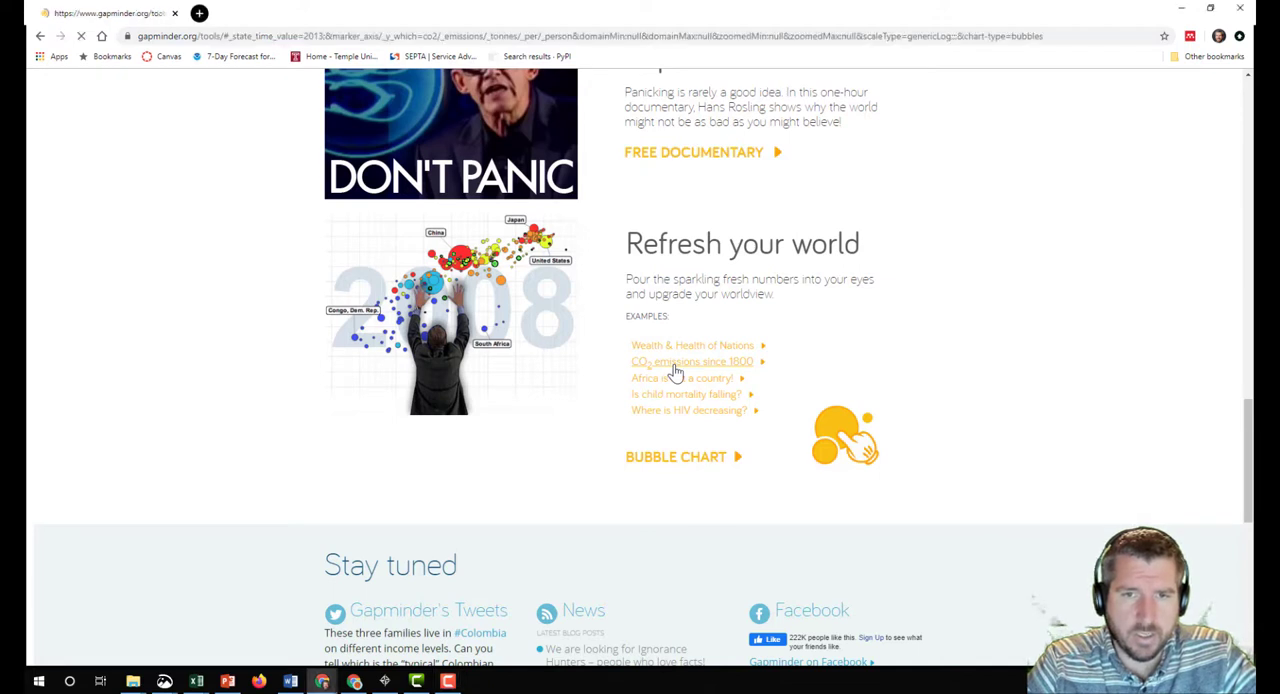
{"action": "left_click", "coordinate": [690, 361]}
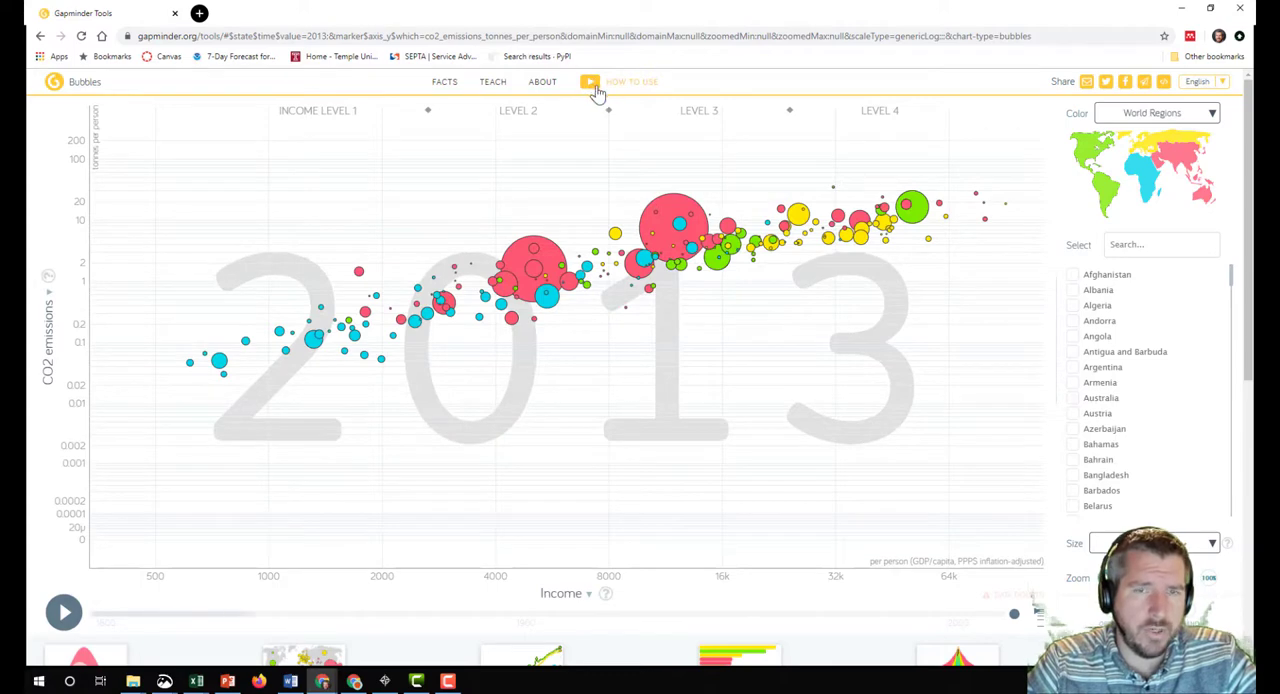
{"action": "mouse_move", "coordinate": [600, 95]}
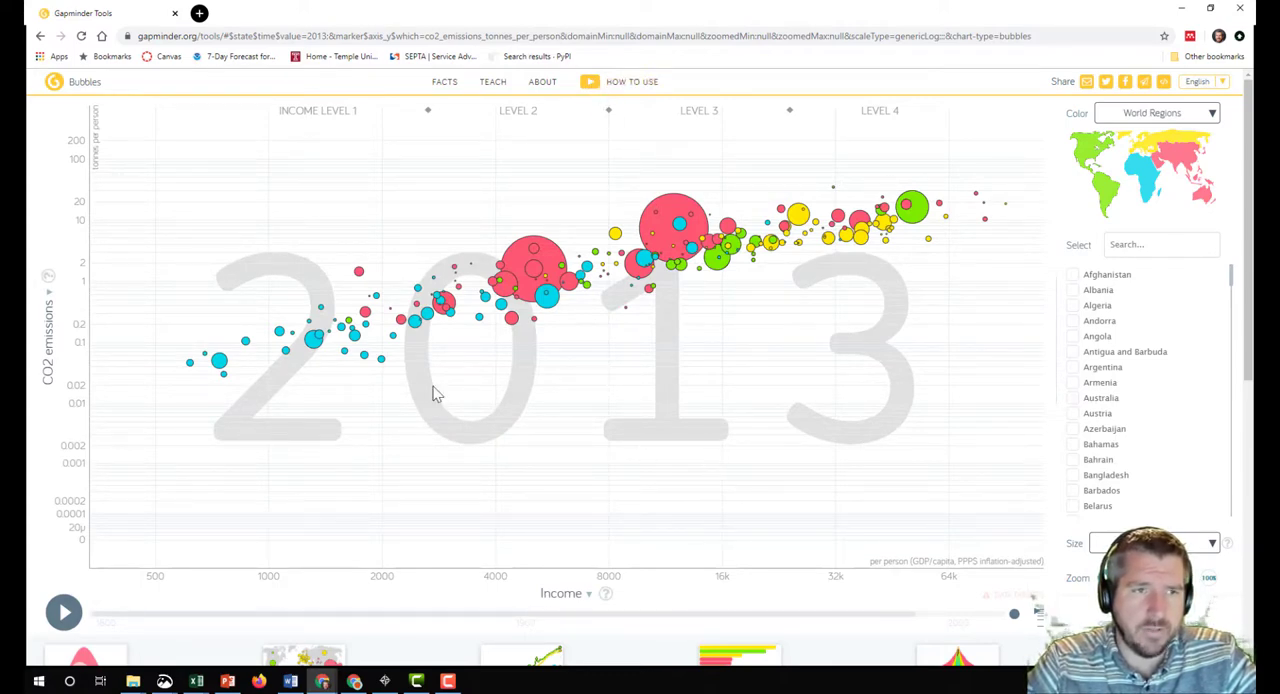
{"action": "mouse_move", "coordinate": [372, 408]}
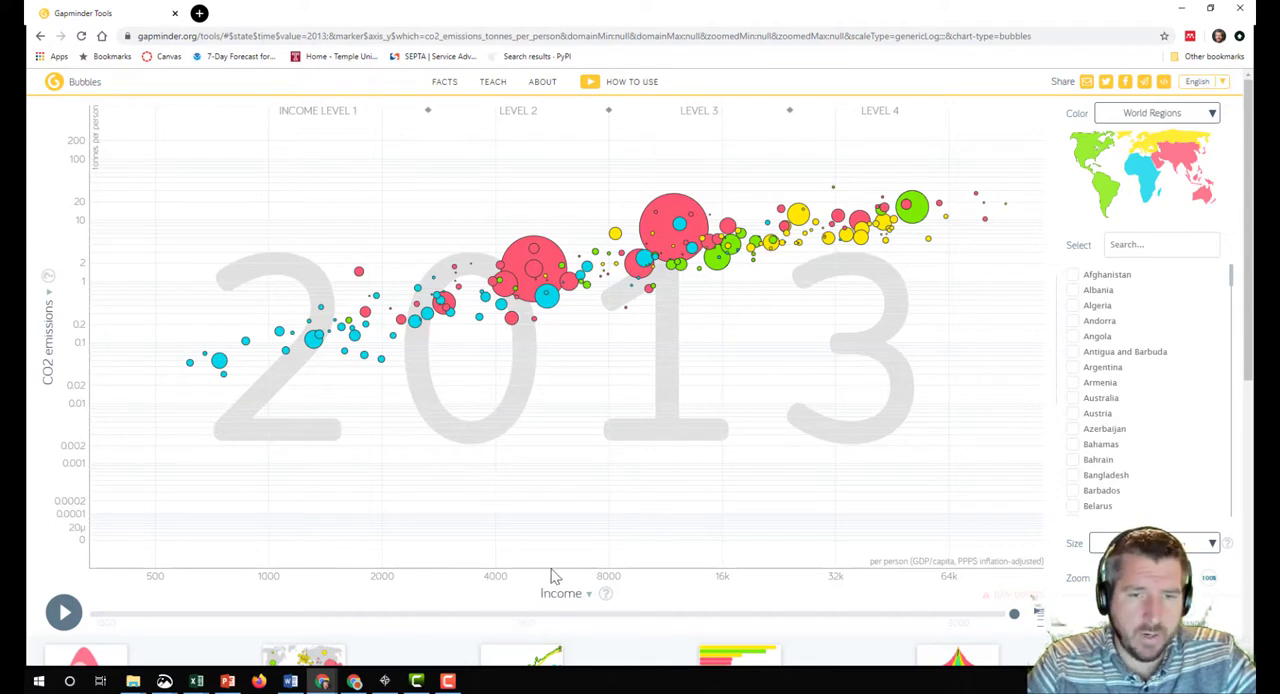
{"action": "mouse_move", "coordinate": [760, 546]}
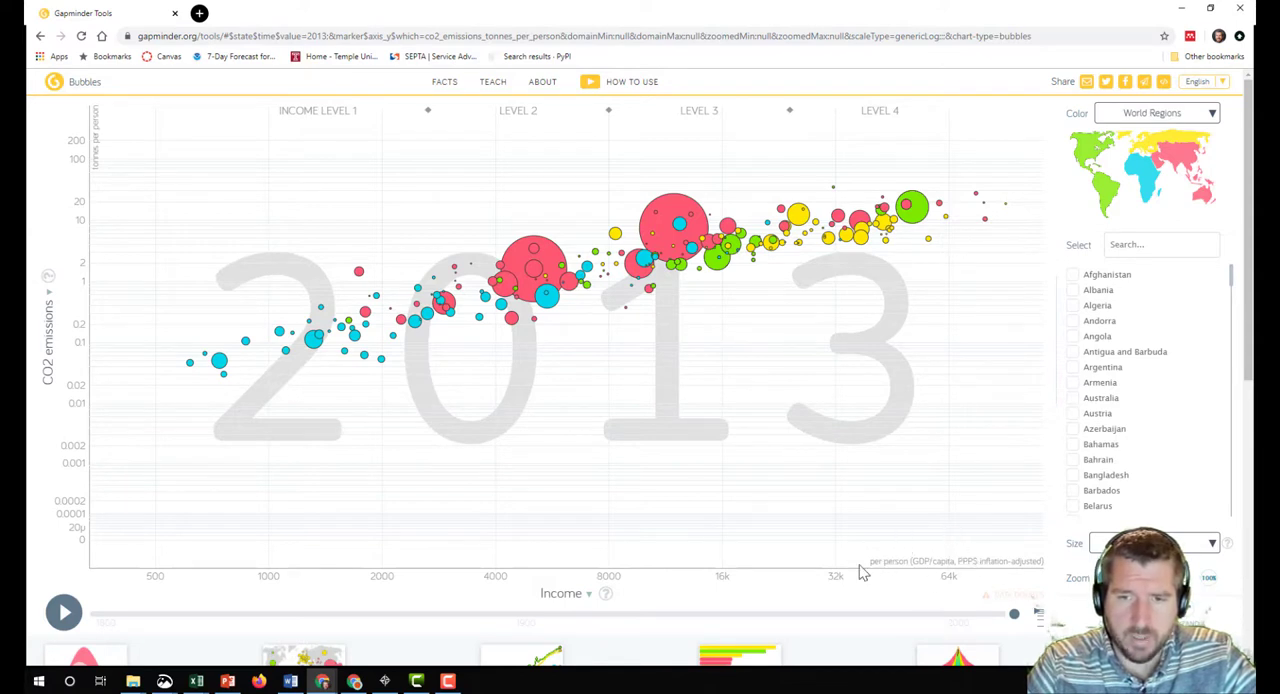
{"action": "mouse_move", "coordinate": [918, 575]}
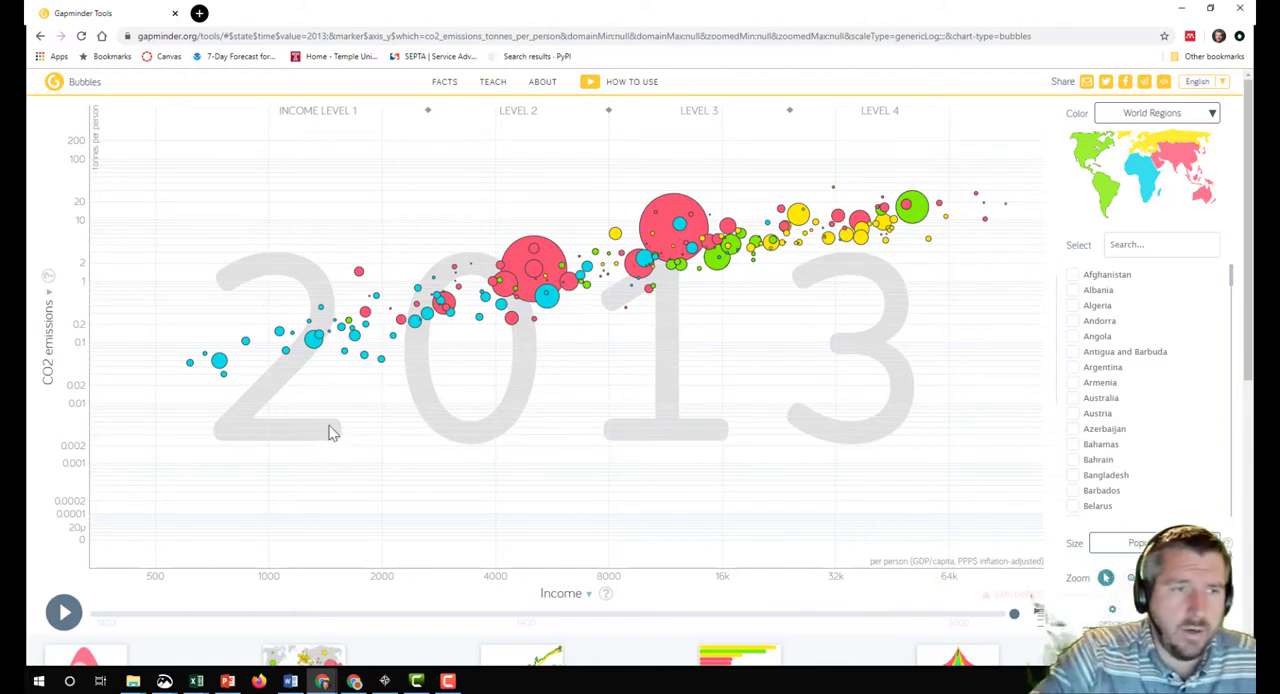
{"action": "mouse_move", "coordinate": [107, 111]}
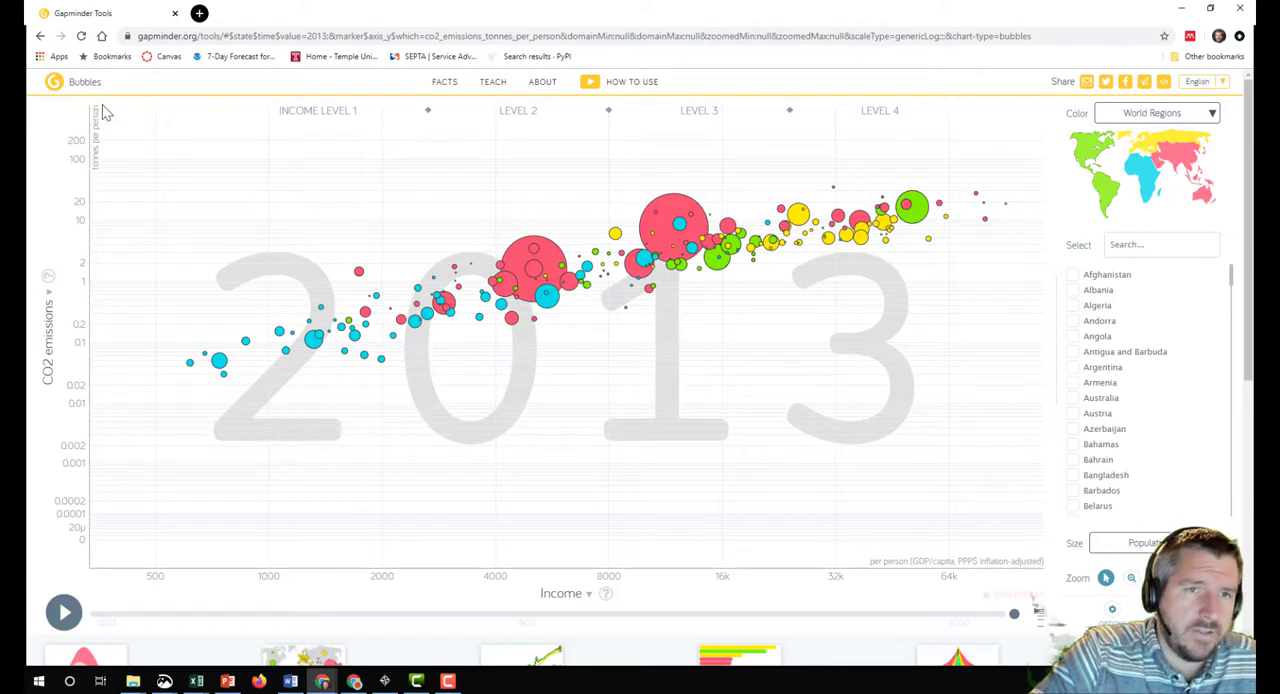
{"action": "mouse_move", "coordinate": [230, 227]}
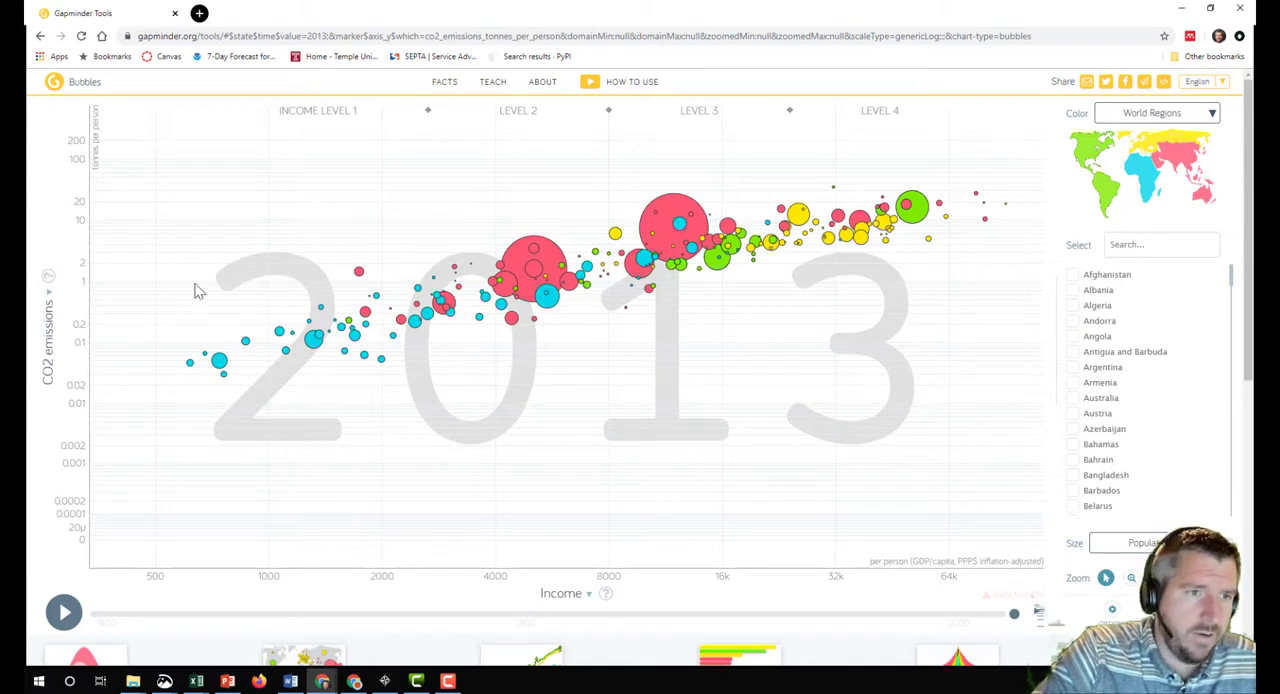
{"action": "mouse_move", "coordinate": [228, 273]}
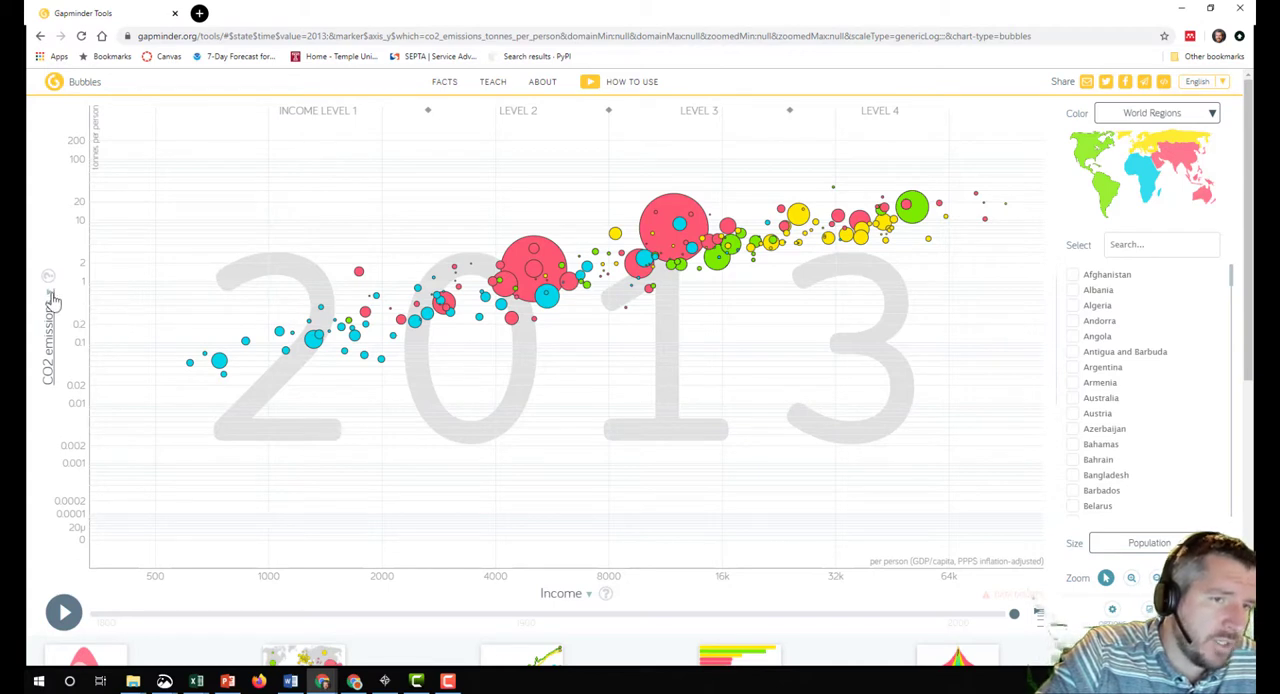
{"action": "mouse_move", "coordinate": [85, 288]}
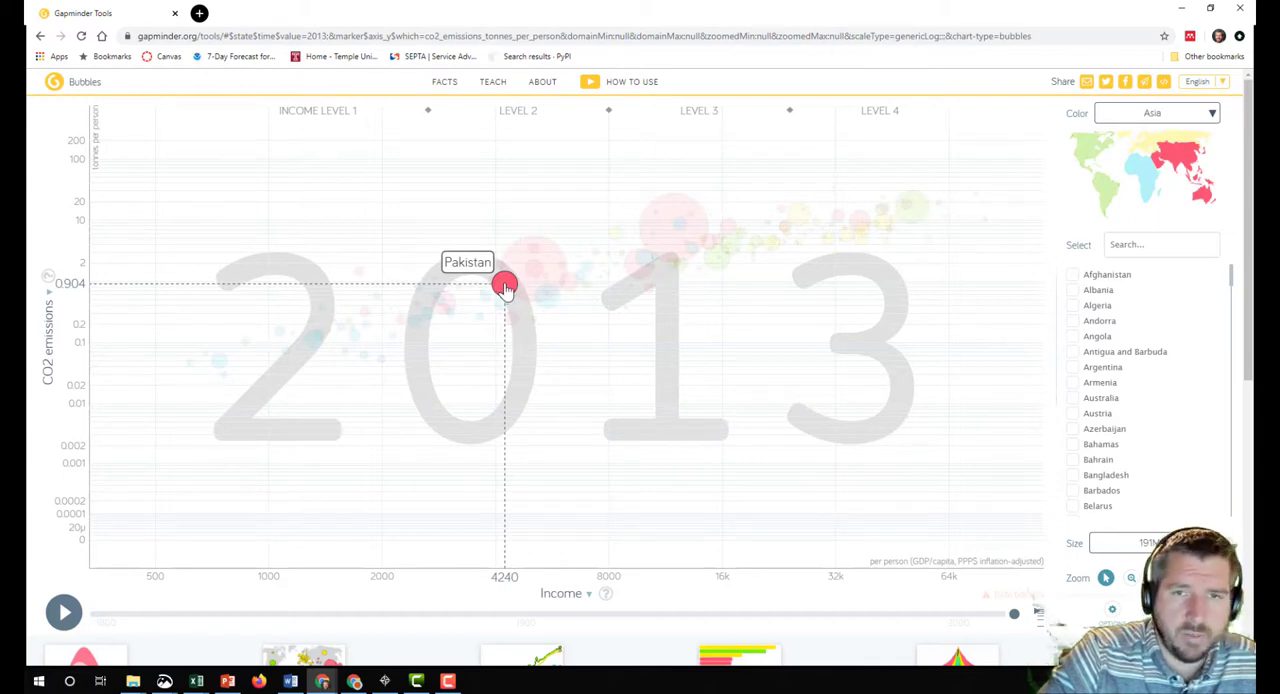
Inspect the Pakistan and China bubbles, about 0.9 and 7.4 tonnes CO2 per person
{"action": "left_click", "coordinate": [1155, 112]}
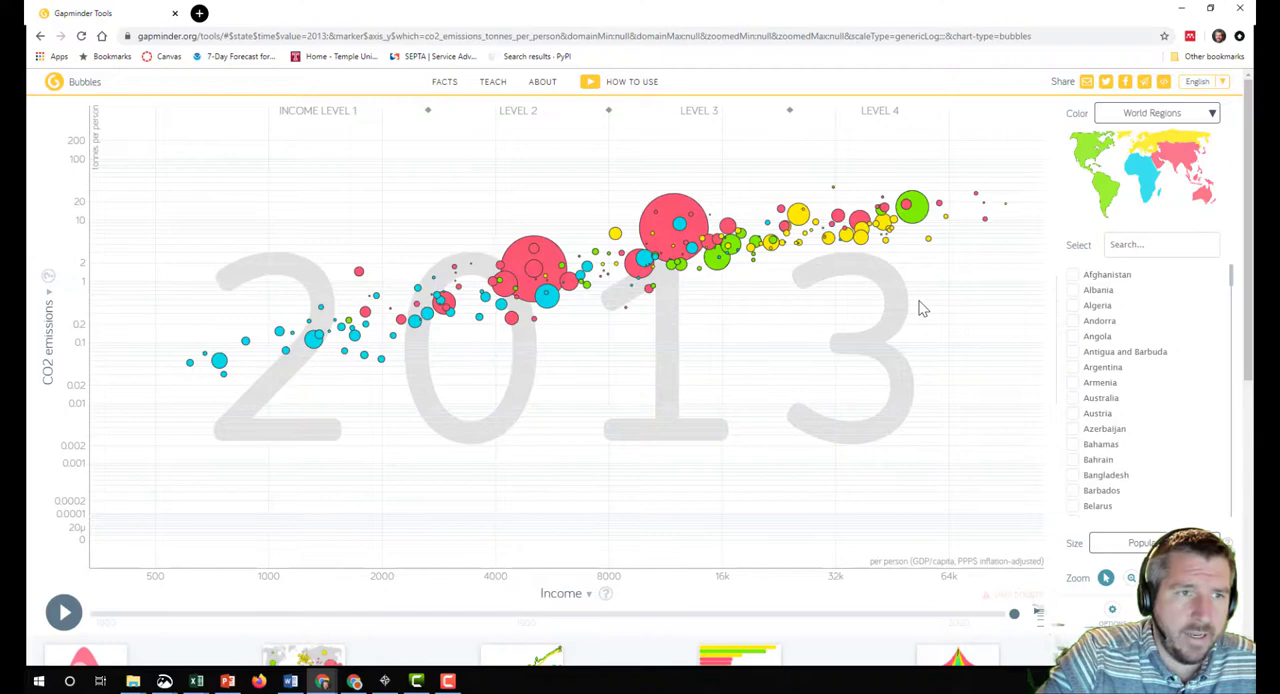
{"action": "mouse_move", "coordinate": [434, 160]}
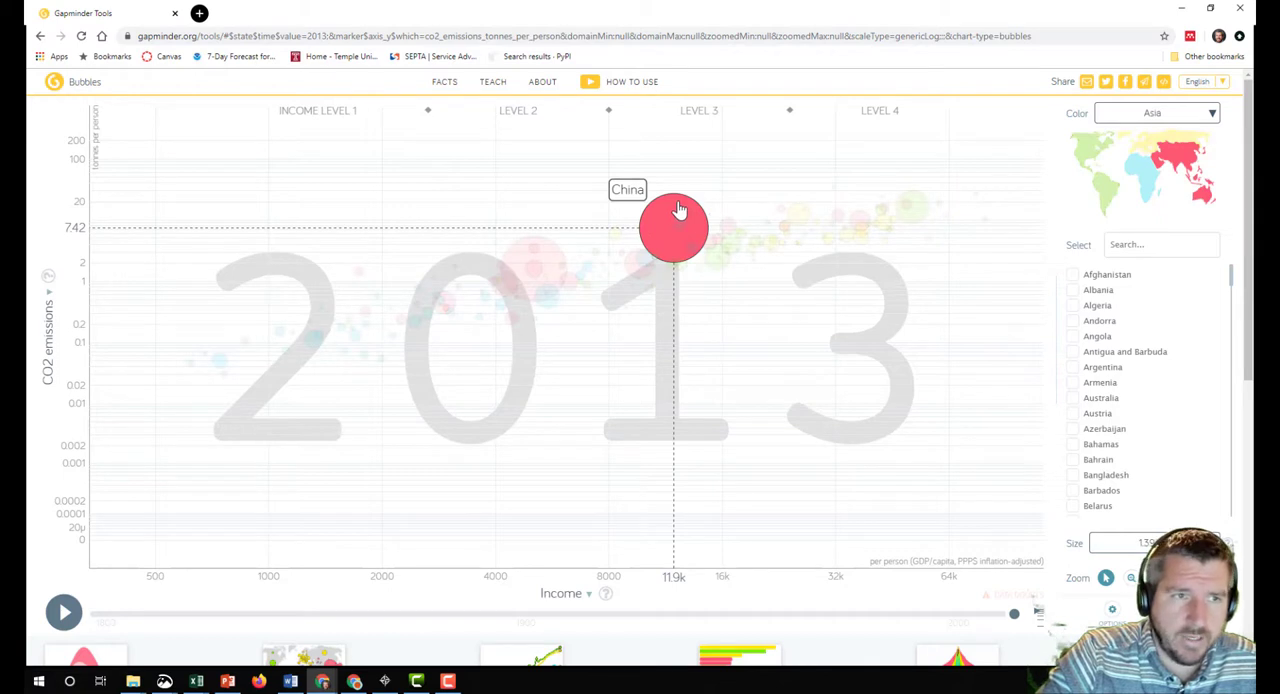
{"action": "left_click", "coordinate": [1155, 112]}
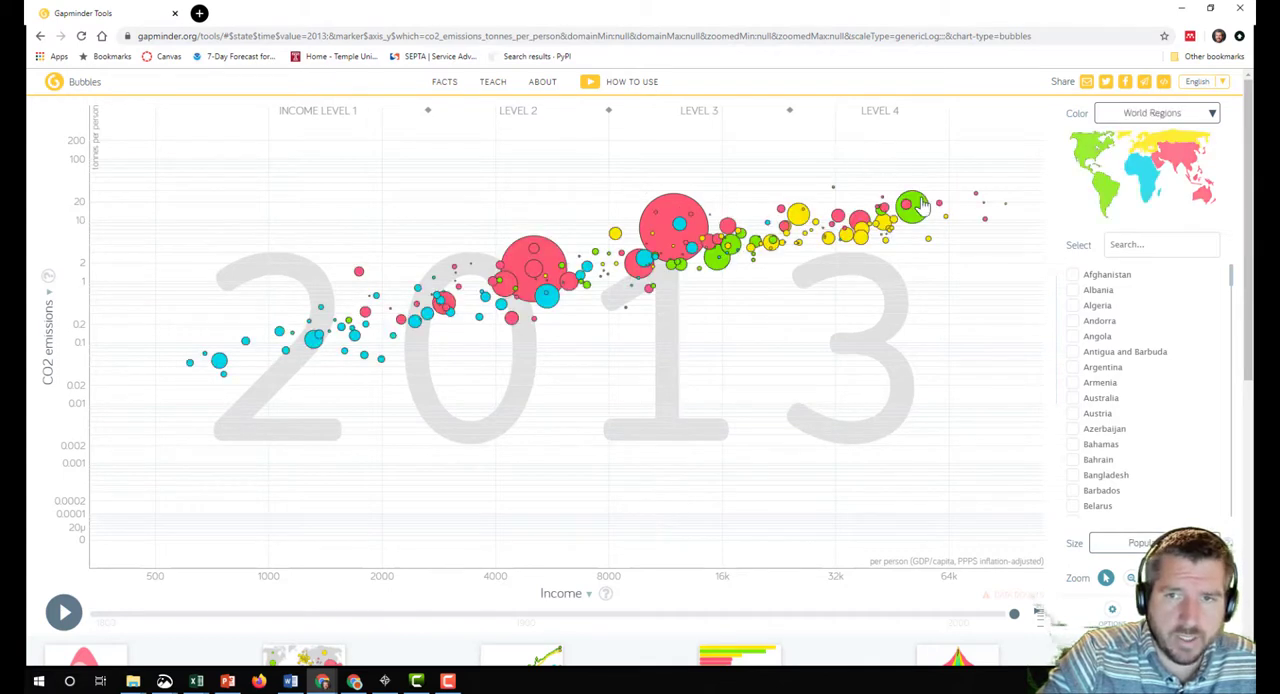
{"action": "left_click", "coordinate": [910, 206]}
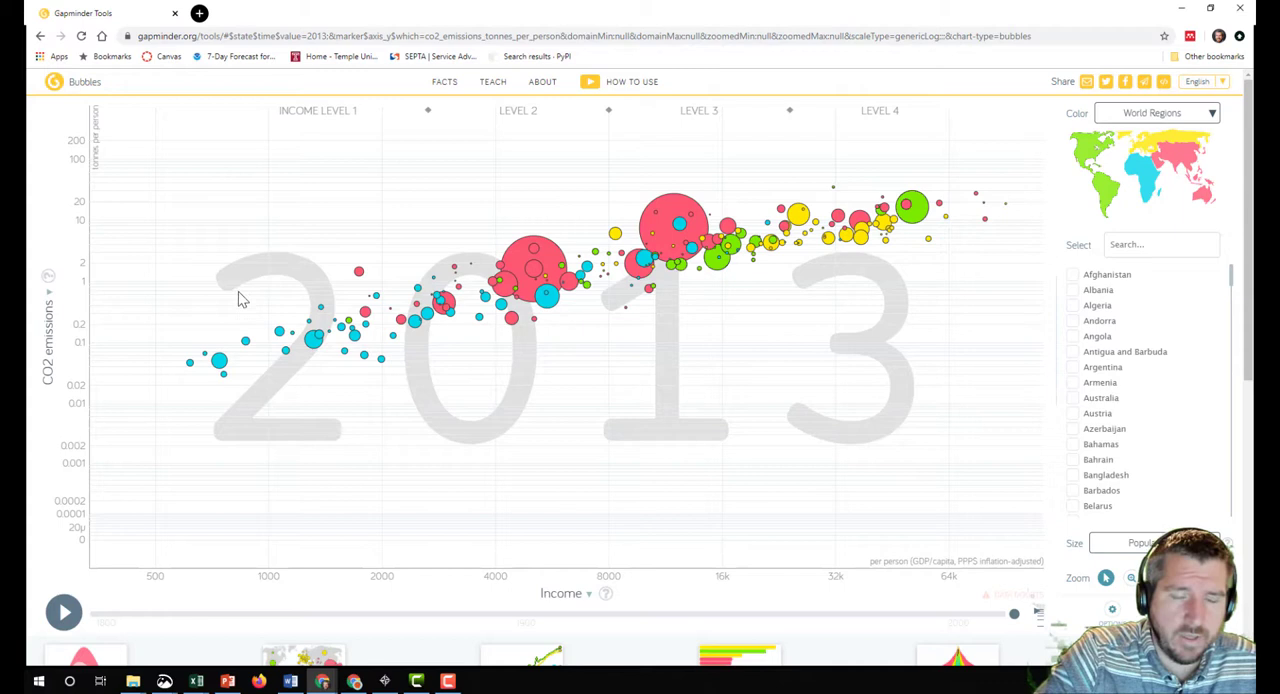
{"action": "mouse_move", "coordinate": [95, 400]}
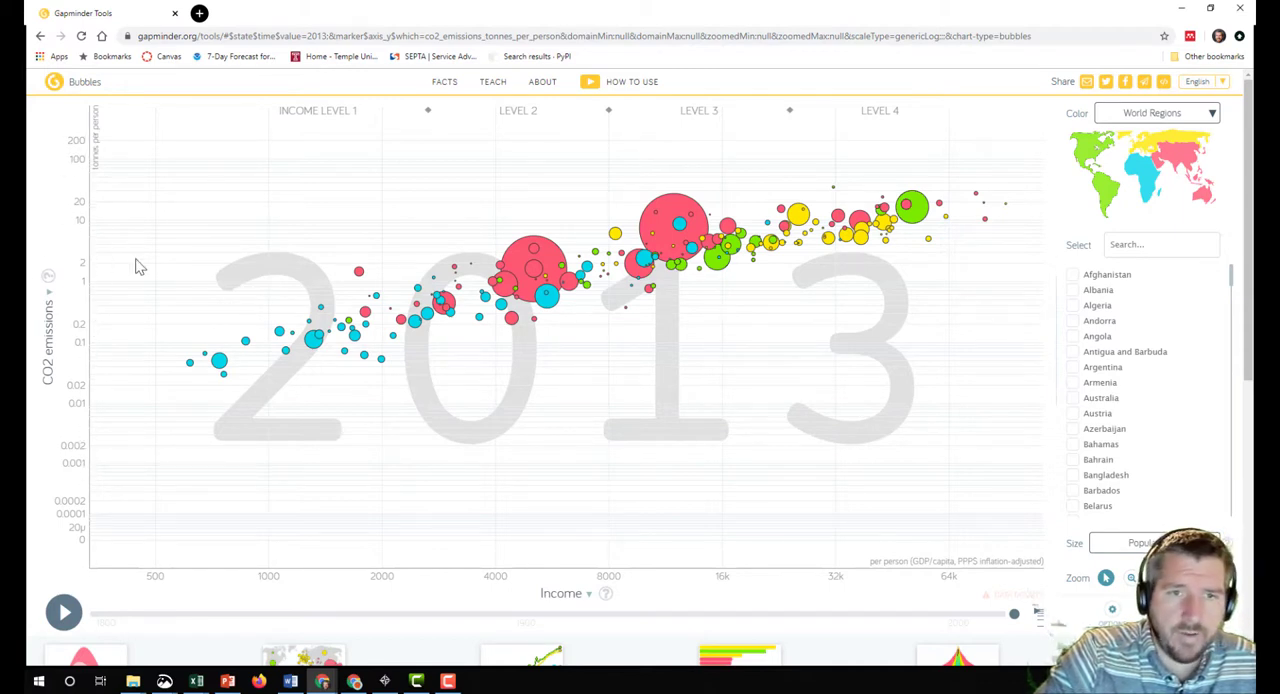
{"action": "mouse_move", "coordinate": [130, 417]}
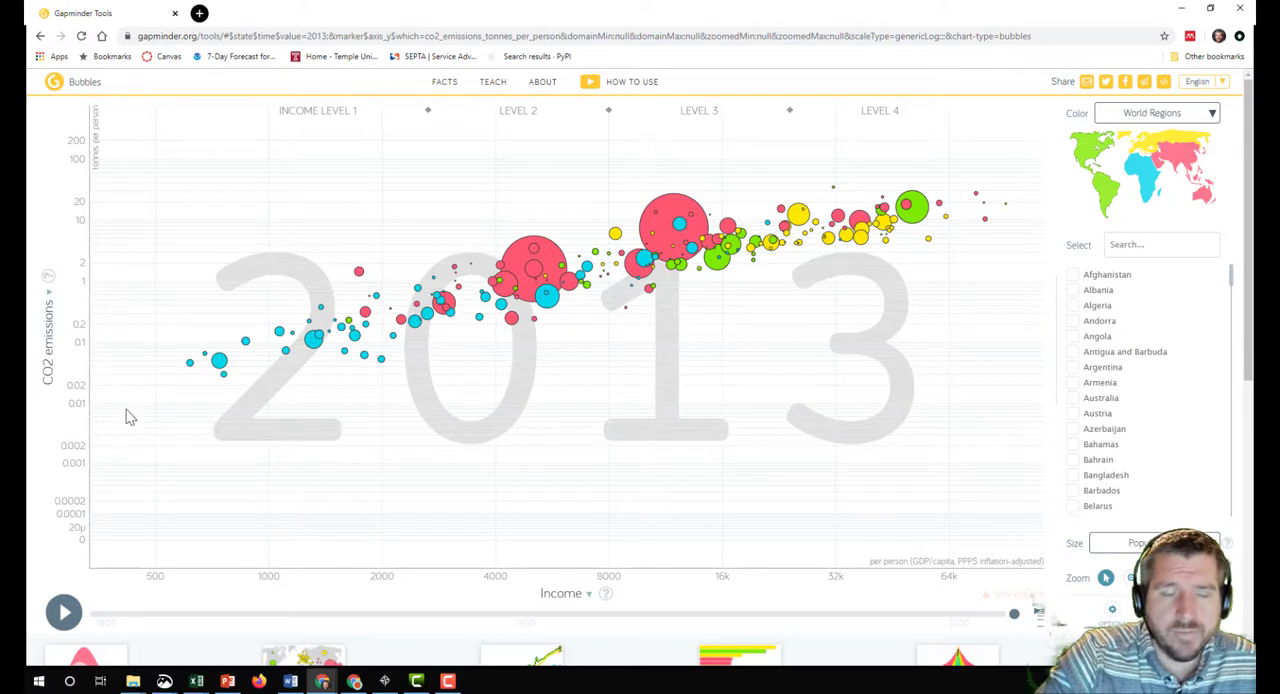
{"action": "mouse_move", "coordinate": [167, 430]}
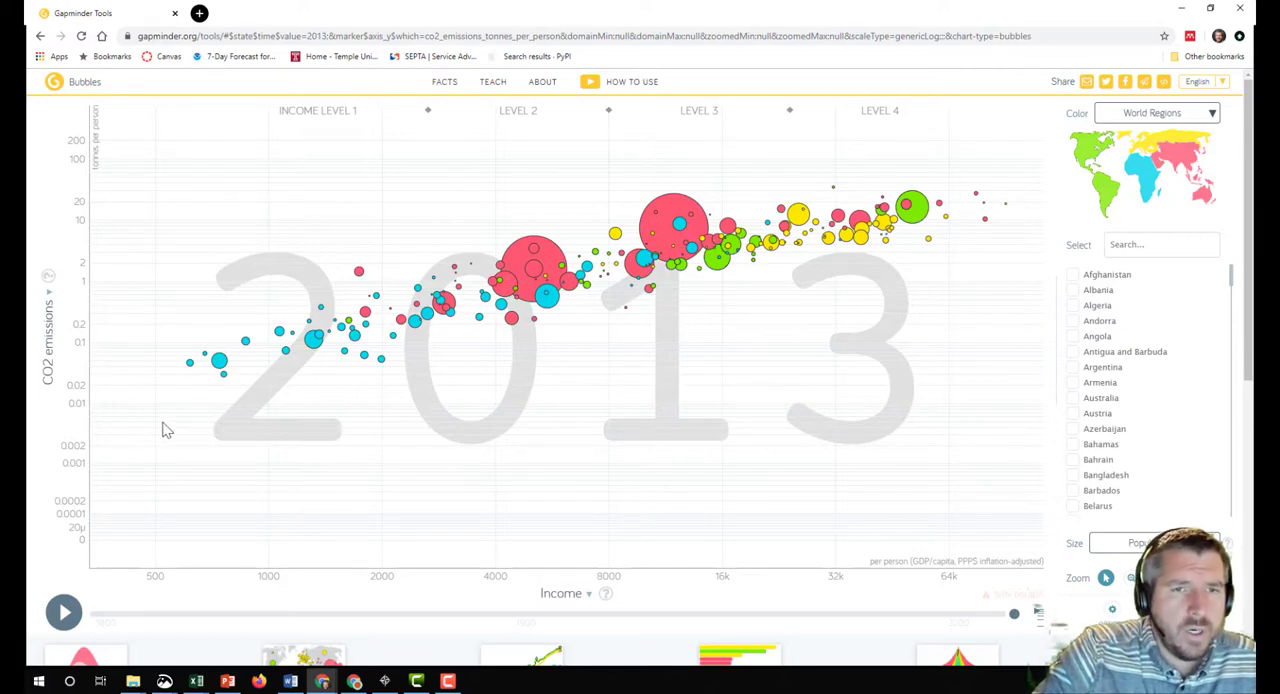
{"action": "mouse_move", "coordinate": [212, 425]}
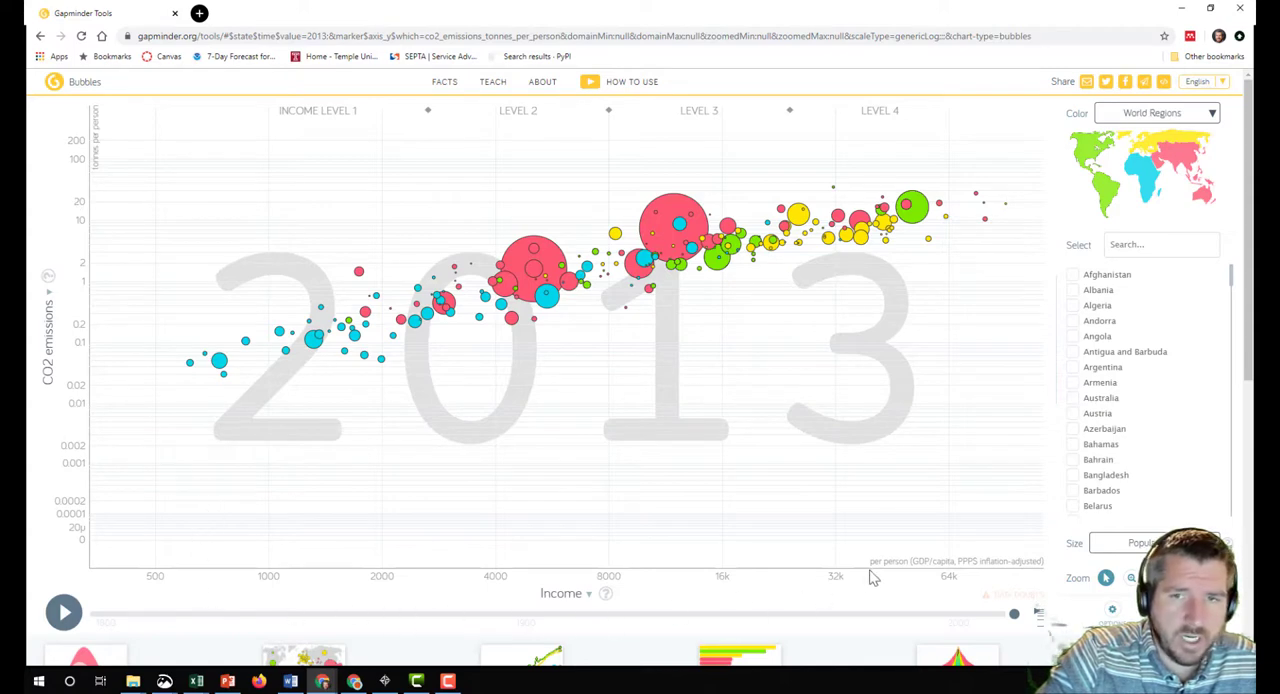
{"action": "mouse_move", "coordinate": [168, 304]}
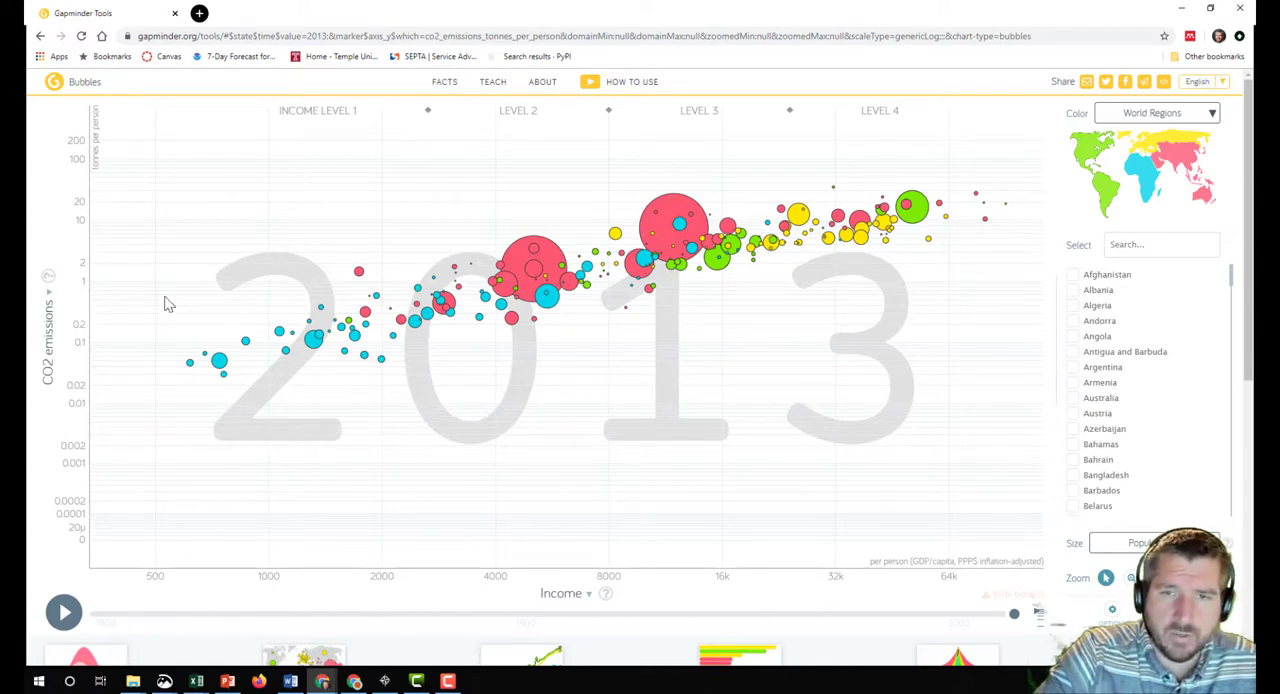
{"action": "mouse_move", "coordinate": [213, 400]}
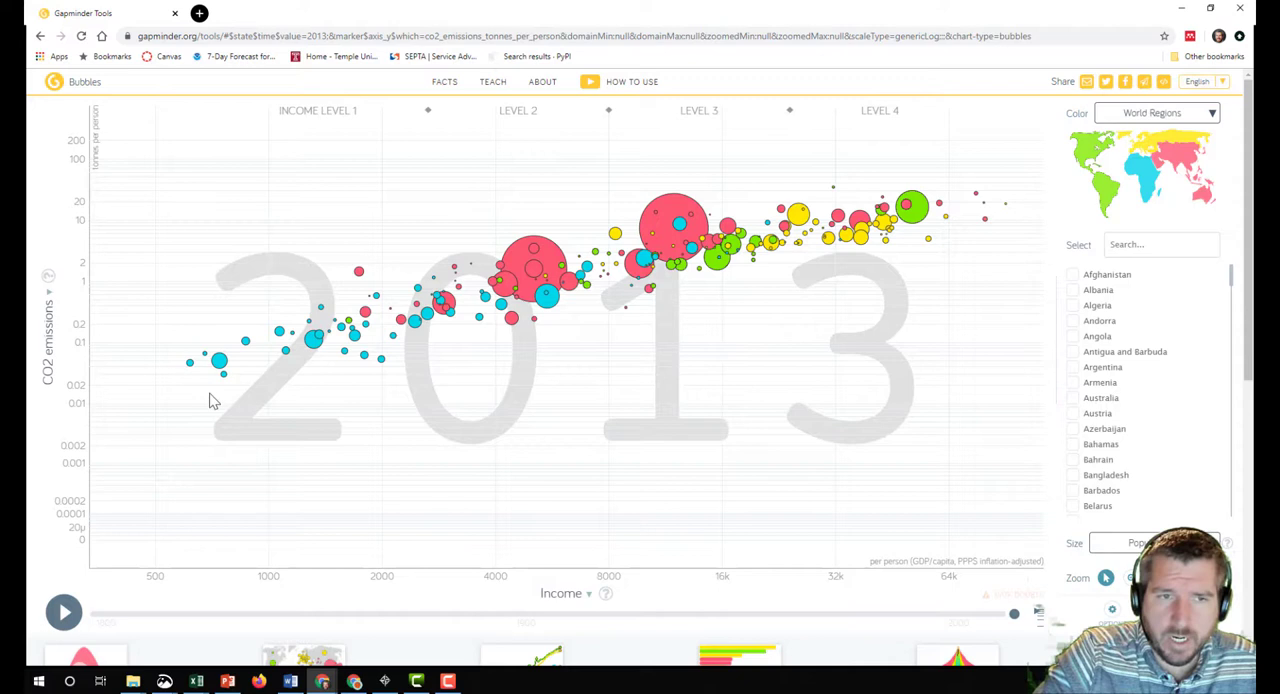
{"action": "mouse_move", "coordinate": [1029, 181]}
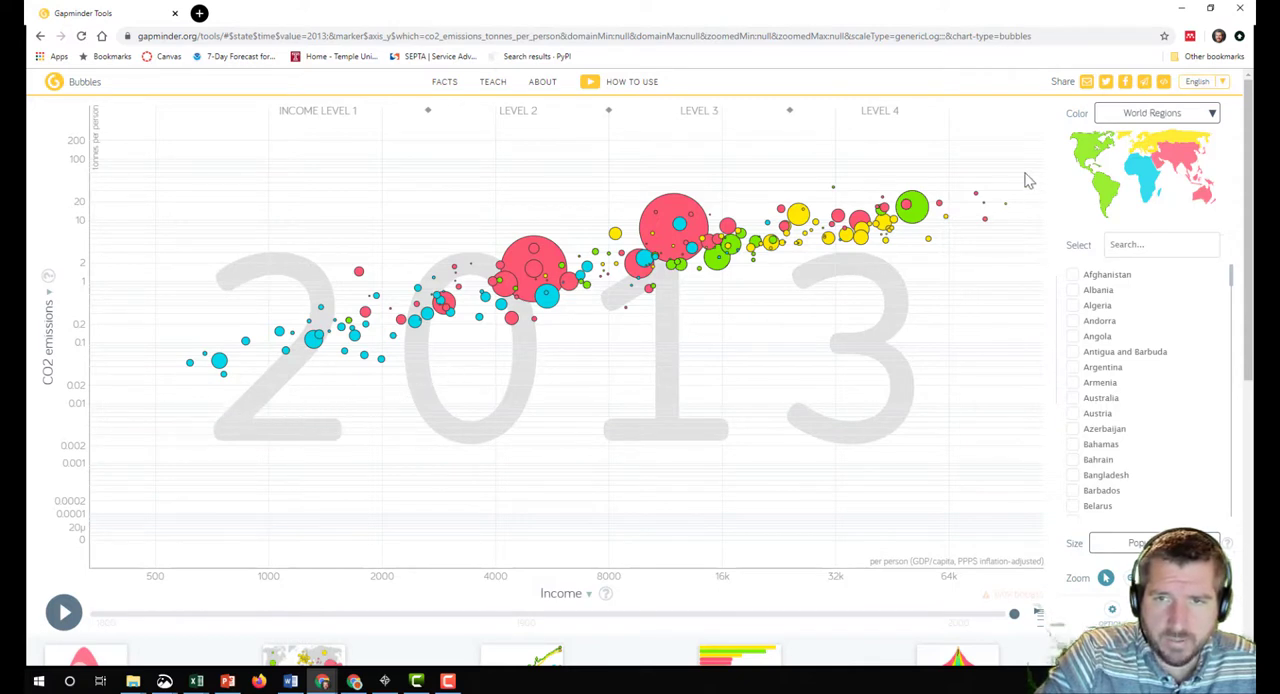
{"action": "mouse_move", "coordinate": [800, 408]}
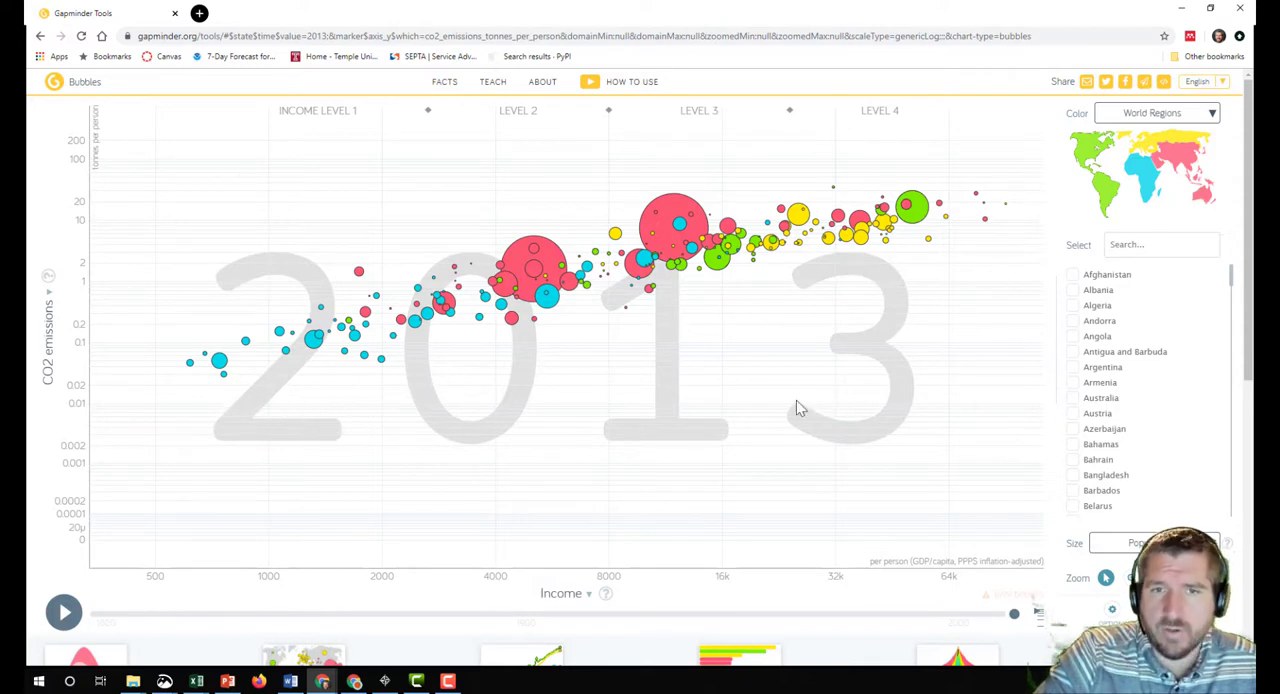
{"action": "mouse_move", "coordinate": [758, 318]}
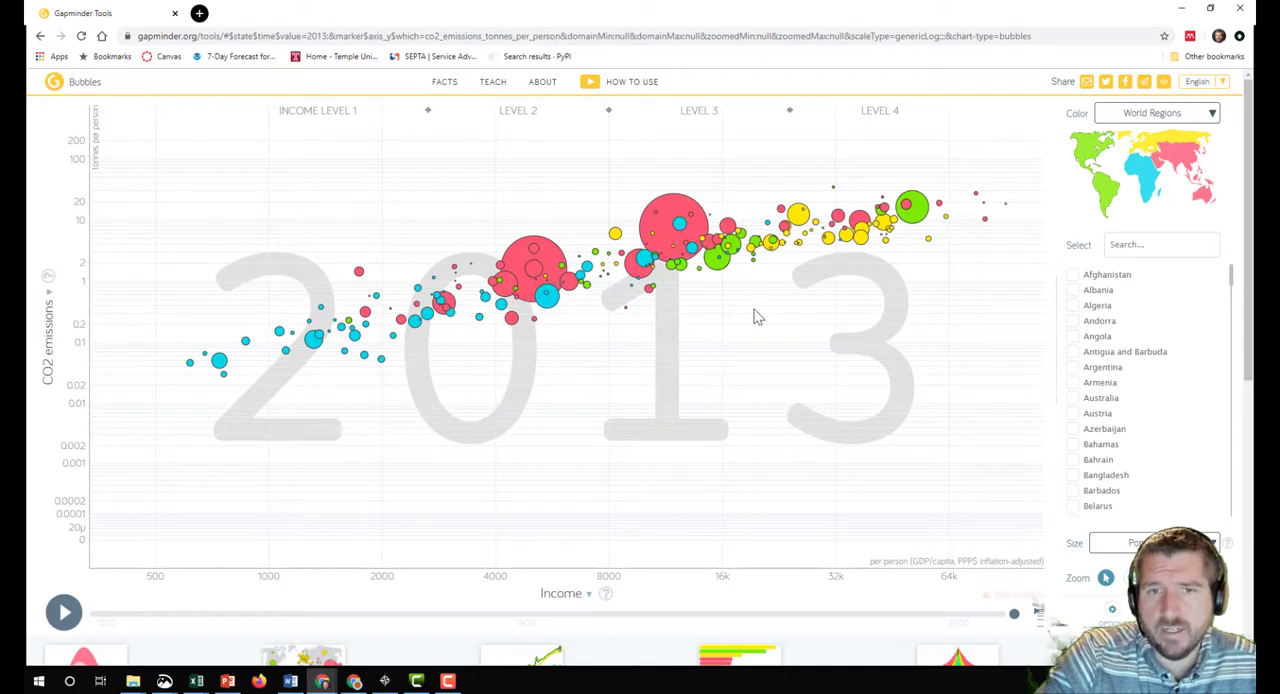
{"action": "mouse_move", "coordinate": [632, 368]}
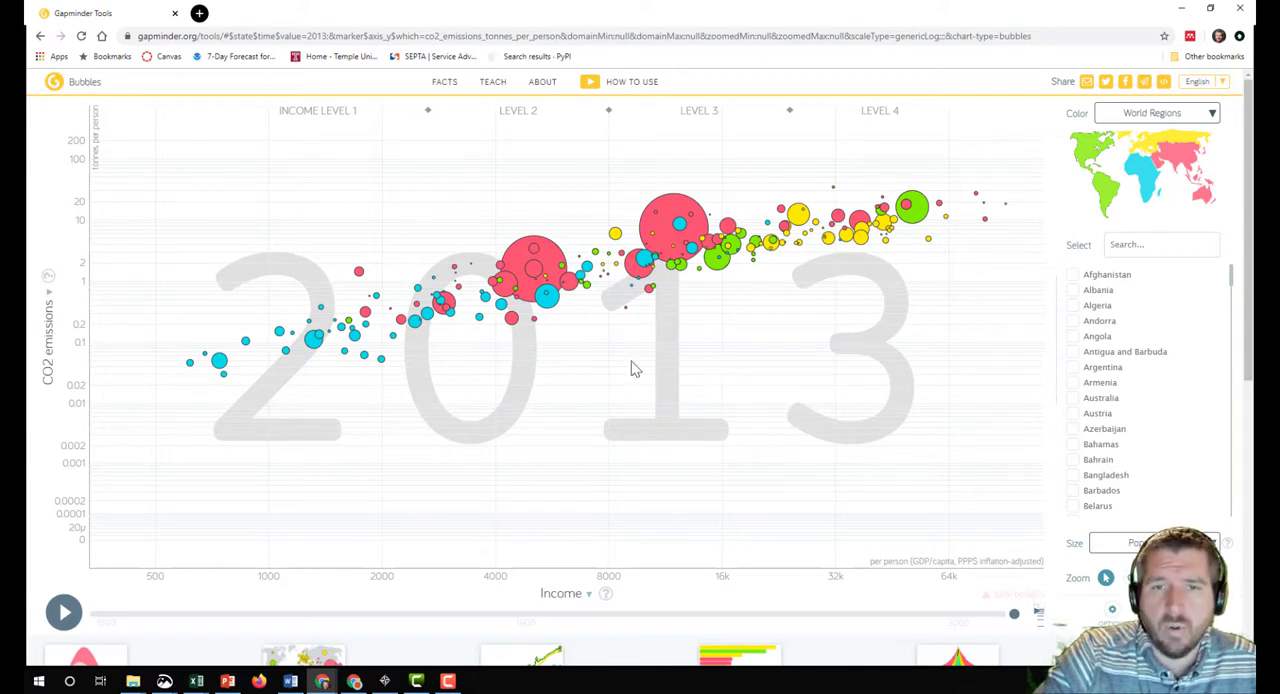
{"action": "mouse_move", "coordinate": [753, 362]}
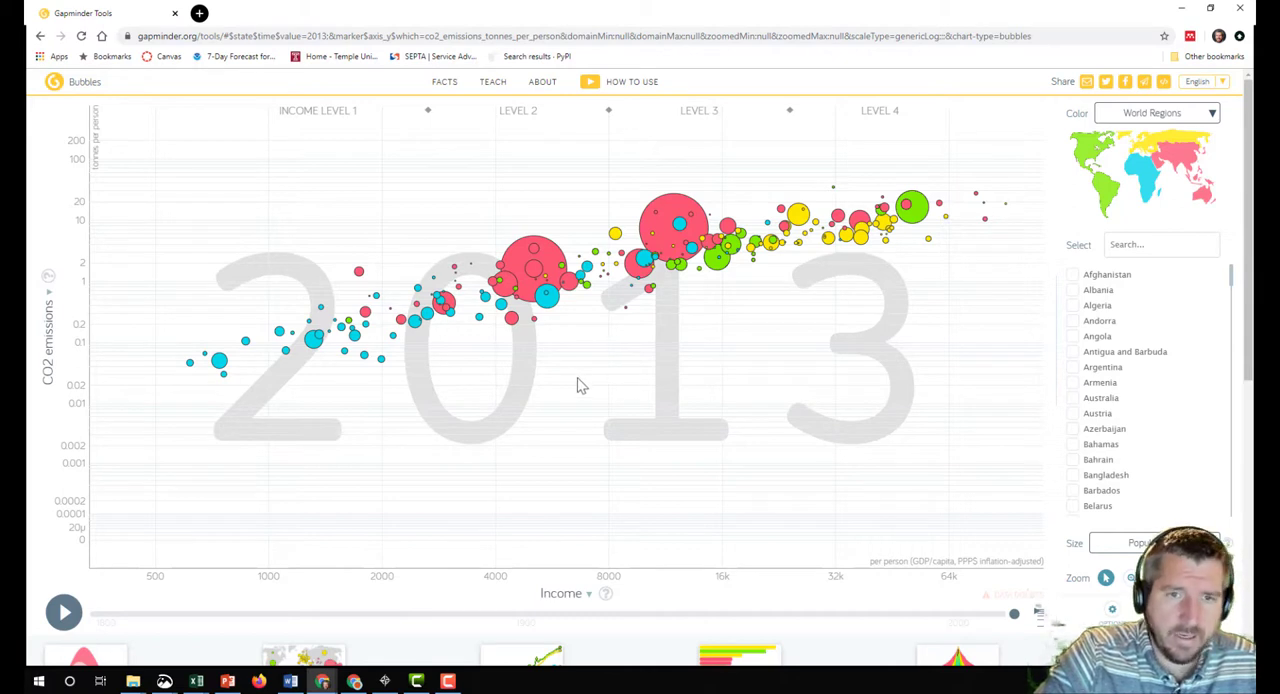
{"action": "mouse_move", "coordinate": [537, 438]}
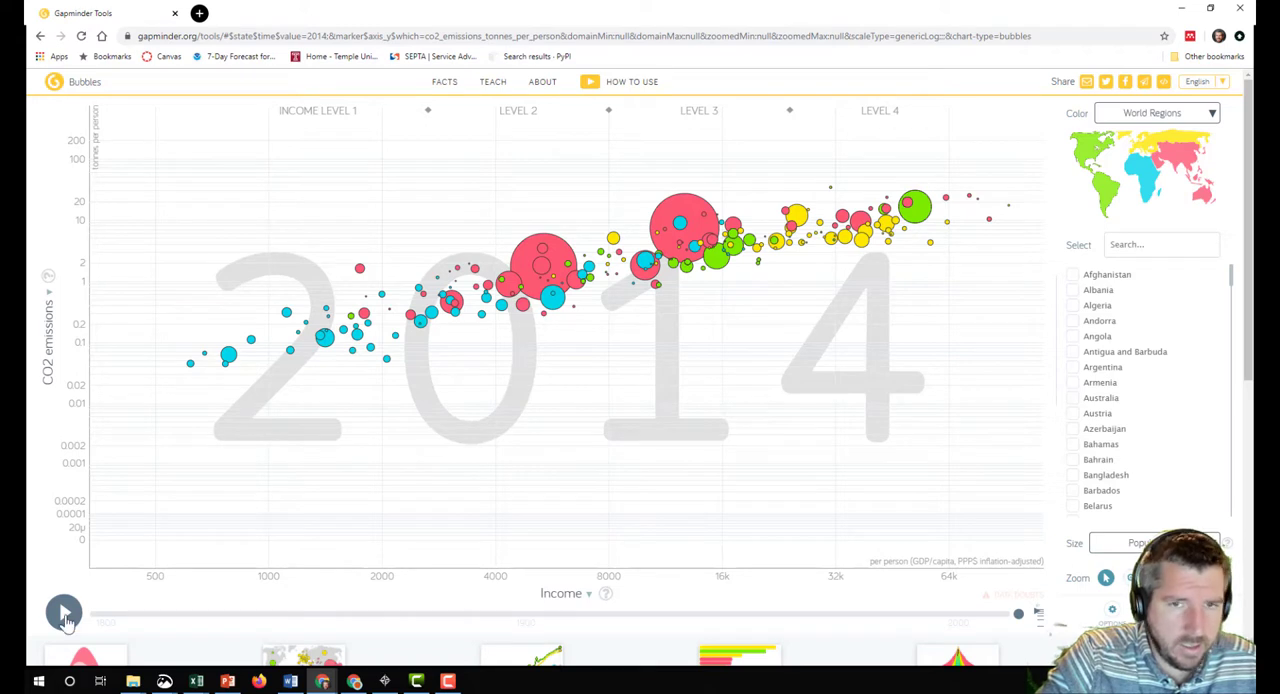
{"action": "left_click", "coordinate": [63, 613]}
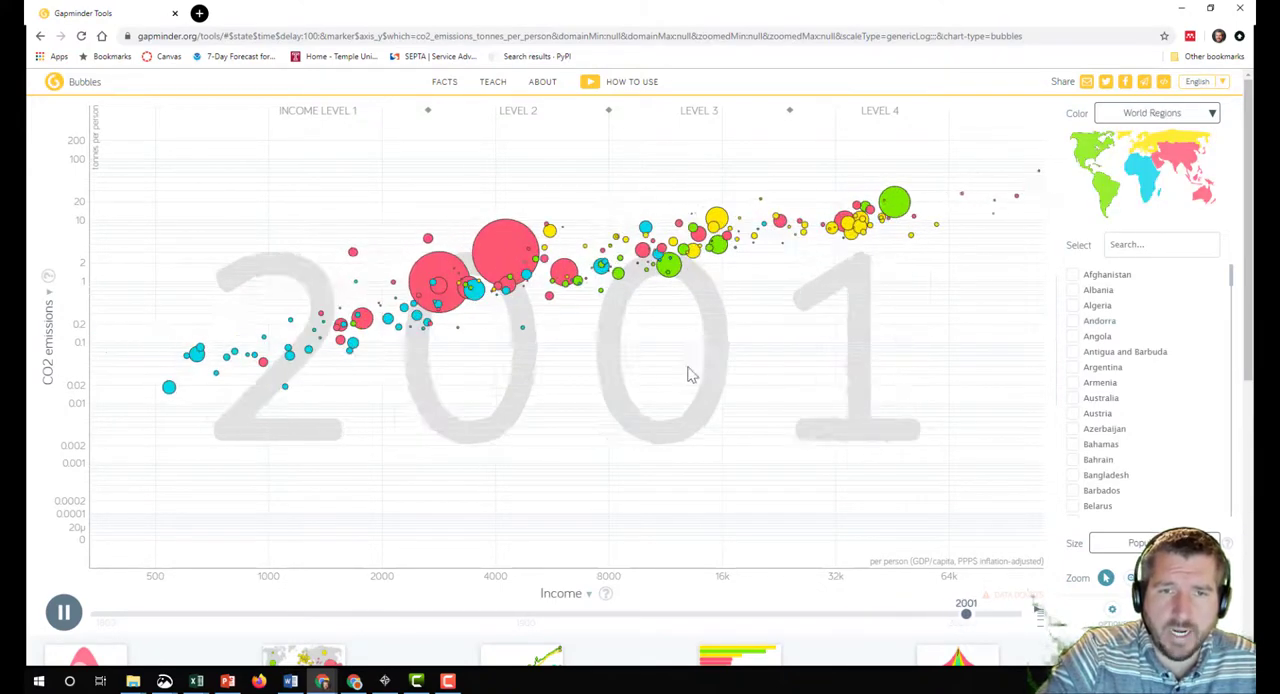
{"action": "left_click", "coordinate": [63, 611]}
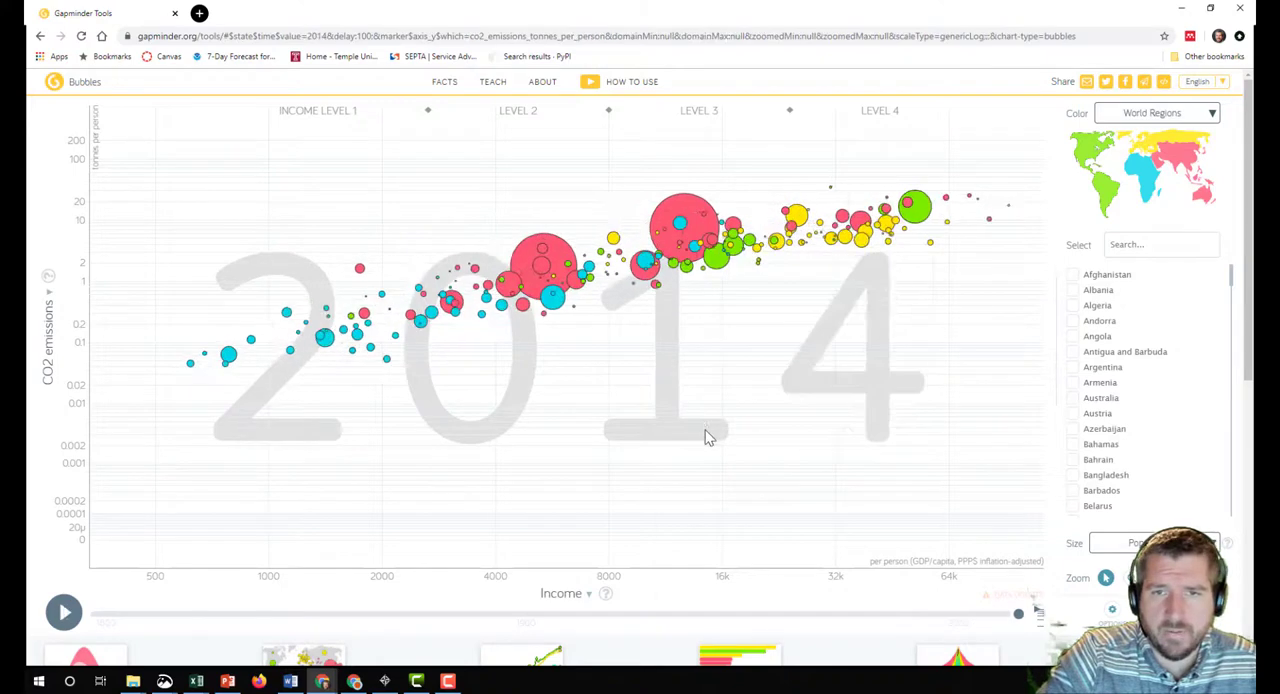
{"action": "mouse_move", "coordinate": [760, 178]}
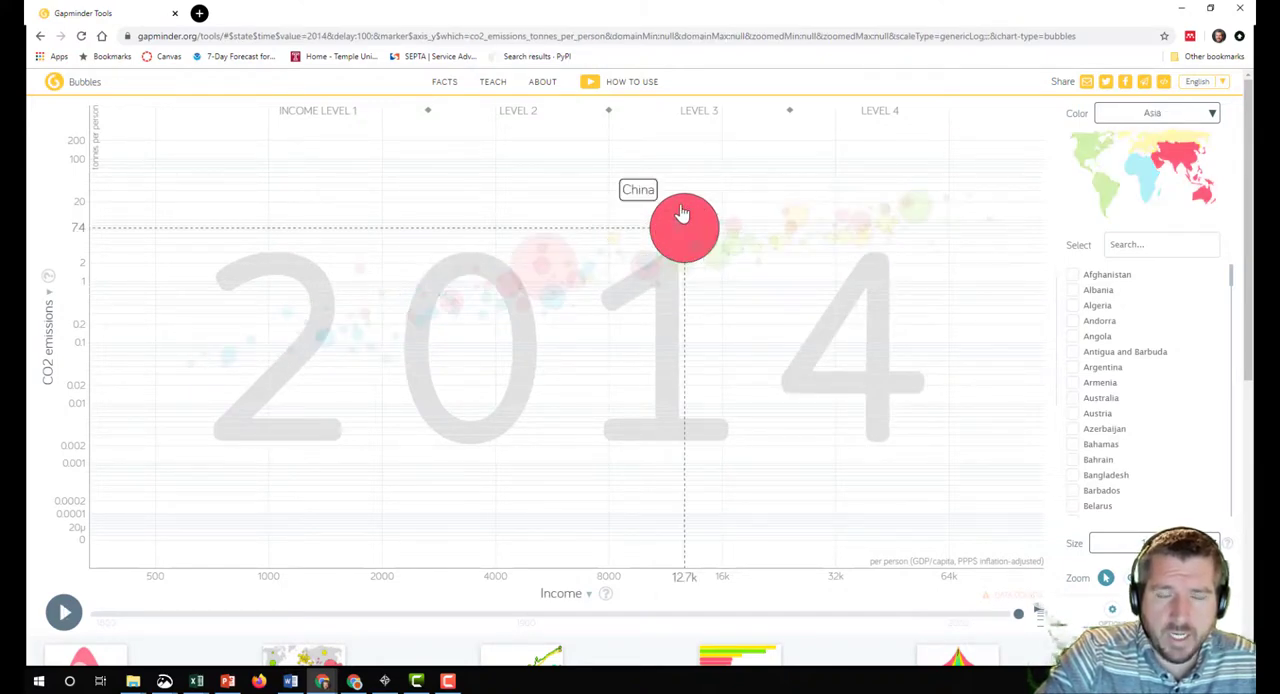
Select China, replay from 1800 pausing around 1836–1838, then resume toward 1906
{"action": "left_click", "coordinate": [915, 208]}
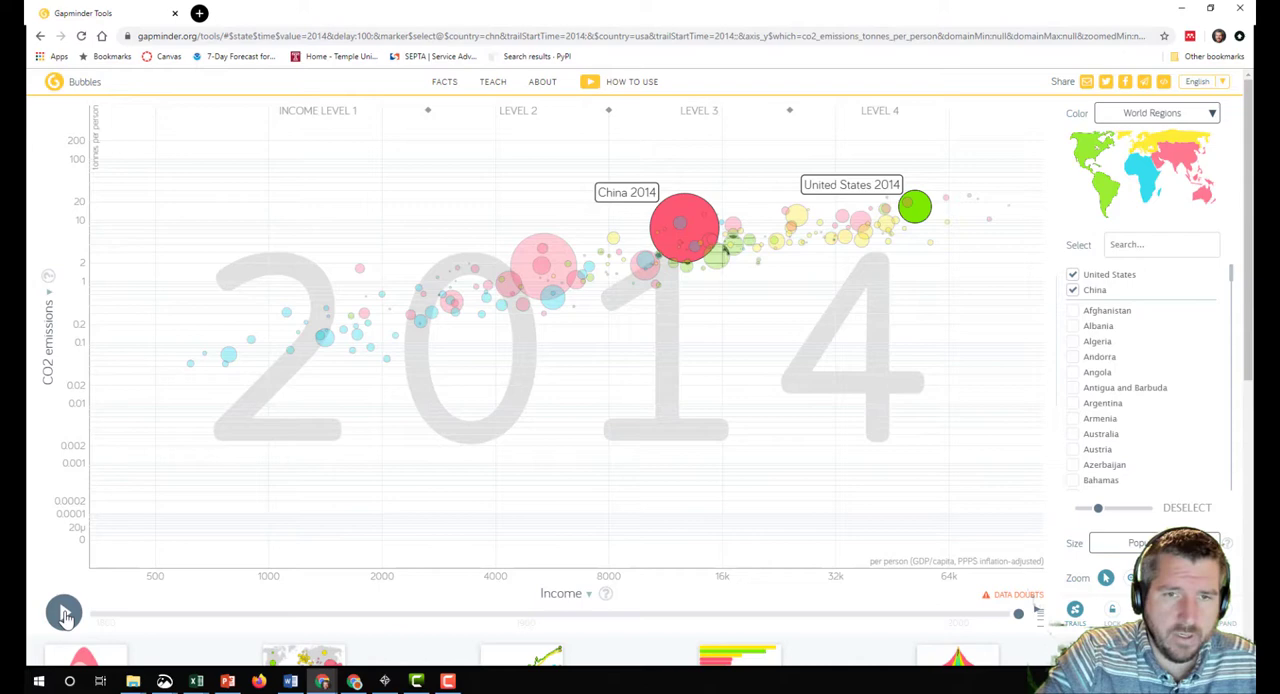
{"action": "left_click", "coordinate": [64, 613]}
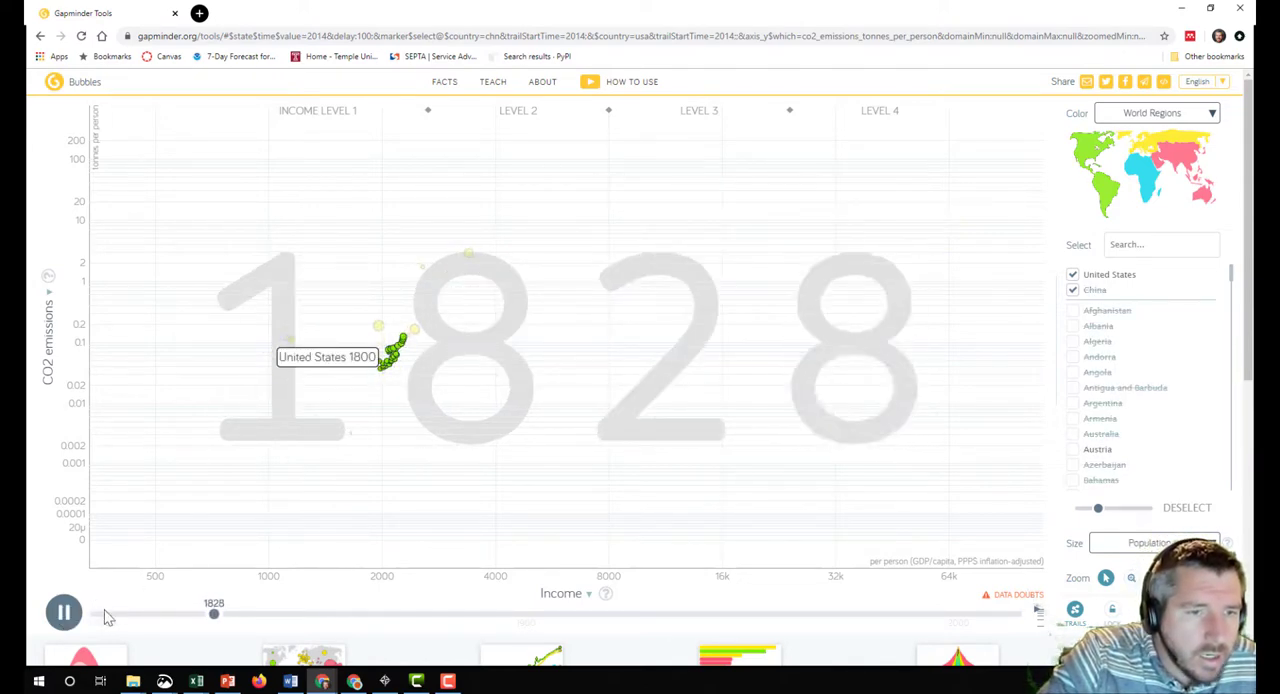
{"action": "left_click_drag", "start_coordinate": [213, 614], "coordinate": [248, 614]}
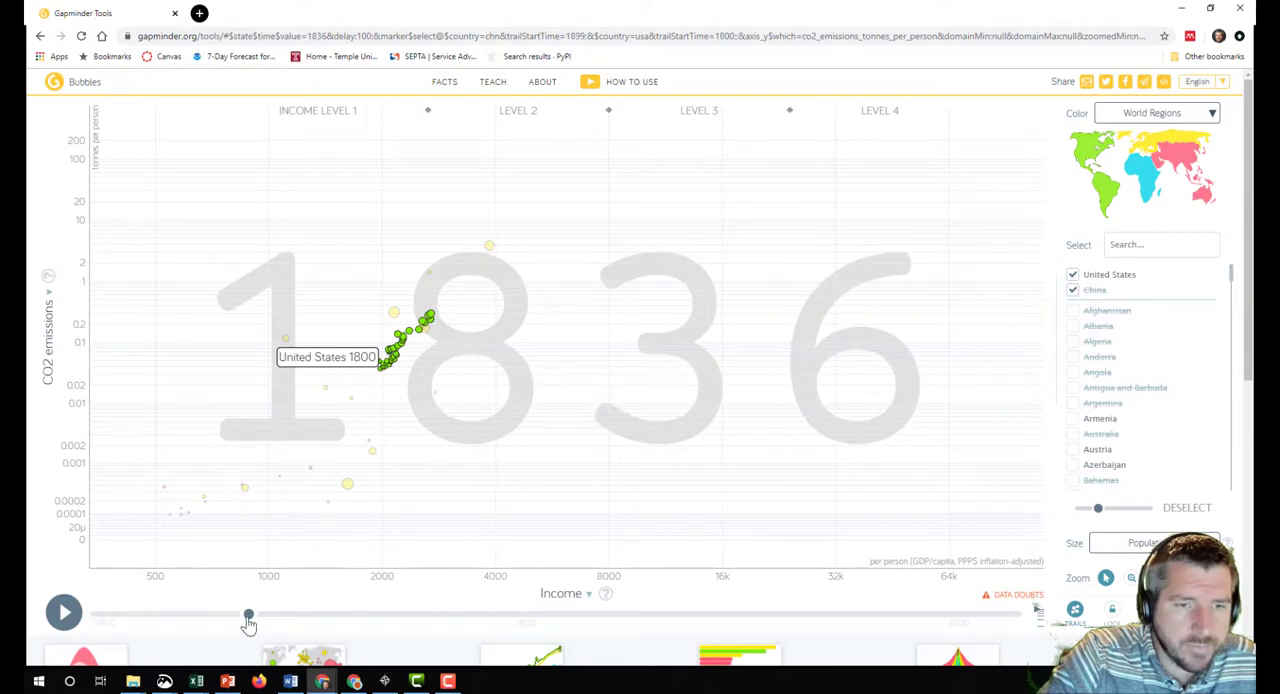
{"action": "left_click_drag", "start_coordinate": [248, 615], "coordinate": [261, 615]}
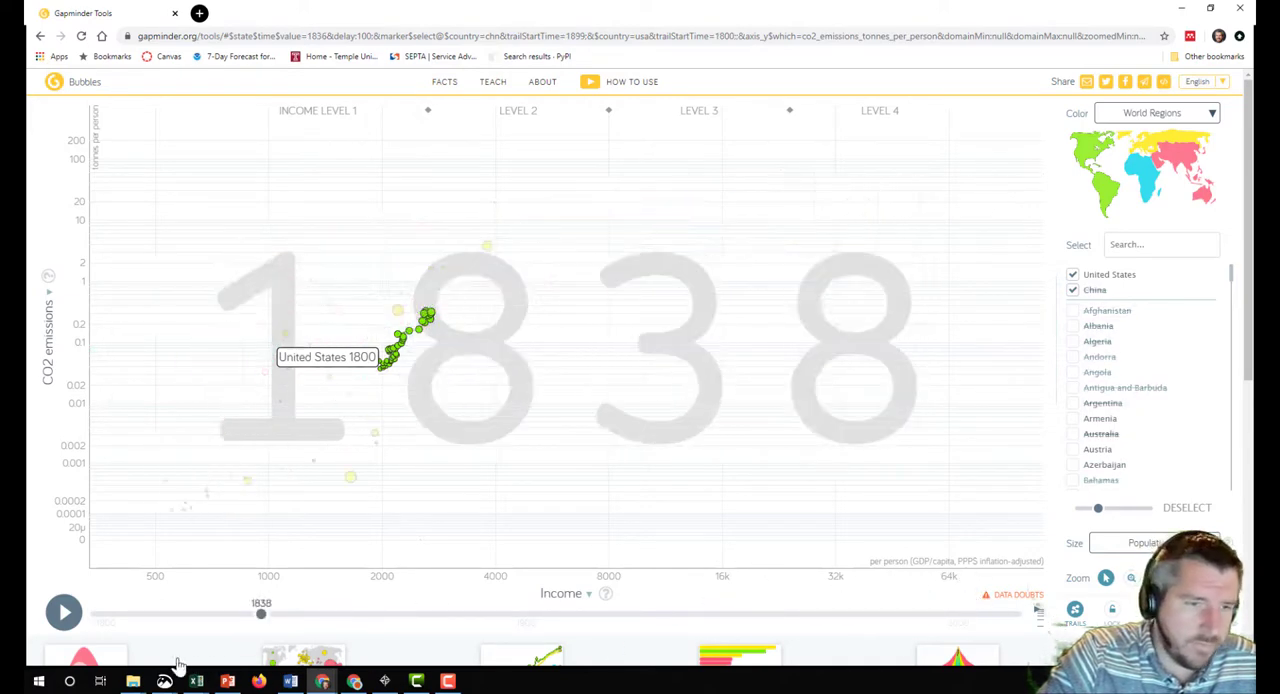
{"action": "left_click", "coordinate": [63, 612]}
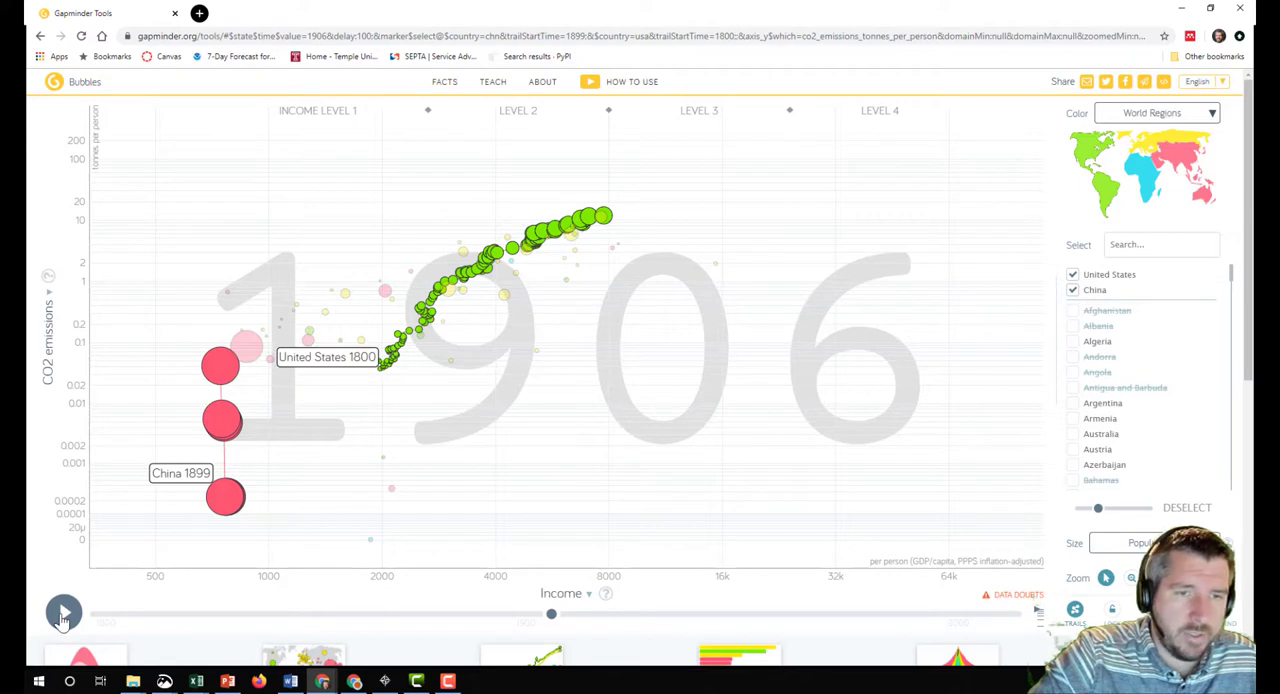
Play the animation through to 2014, drawing full China and United States trails
{"action": "left_click", "coordinate": [63, 612]}
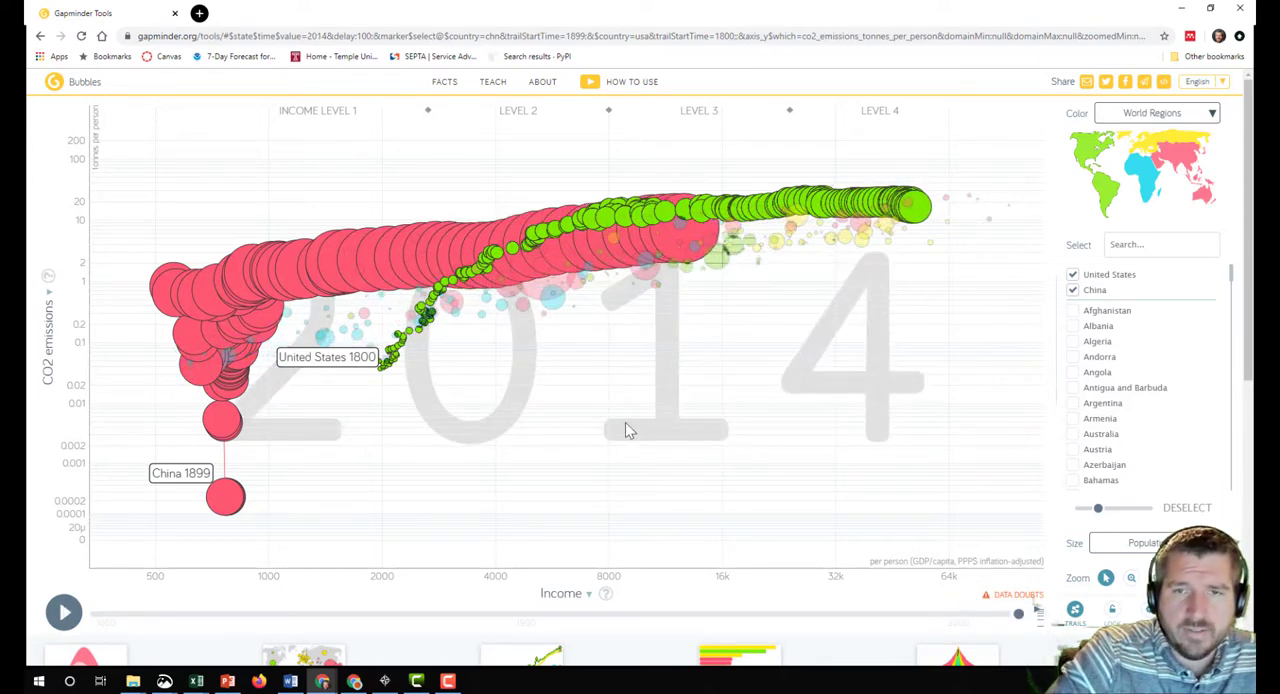
{"action": "mouse_move", "coordinate": [665, 413]}
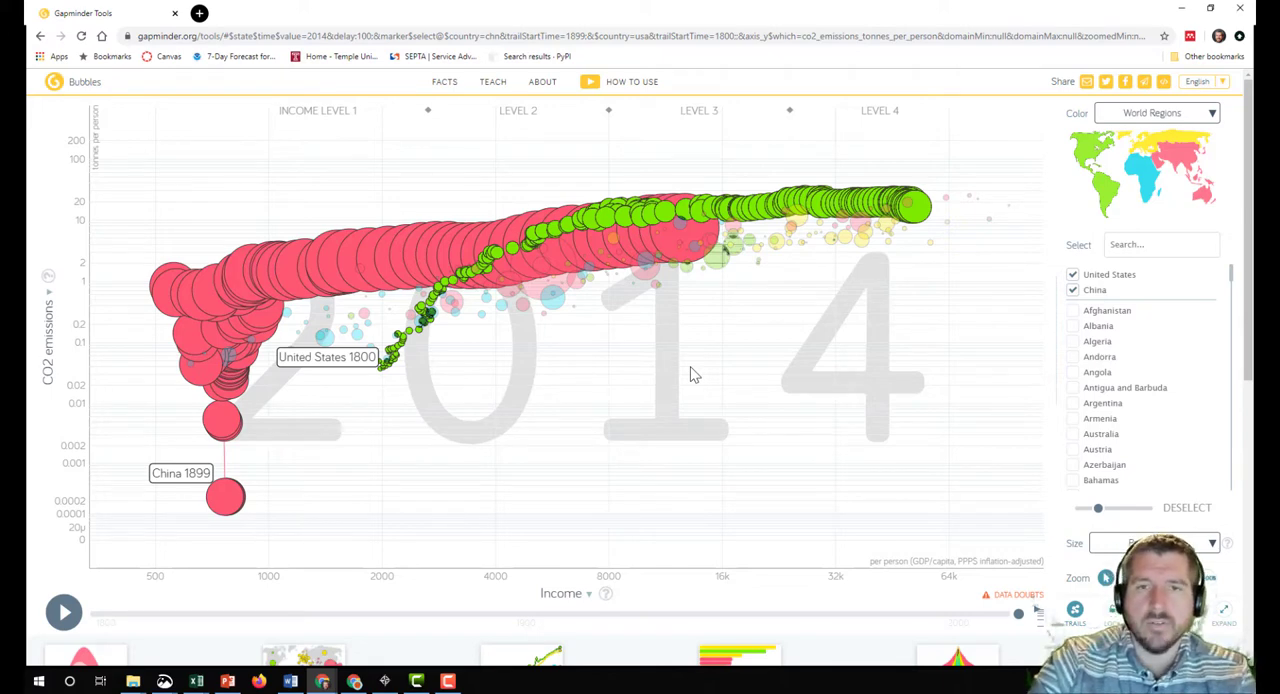
{"action": "mouse_move", "coordinate": [750, 340]}
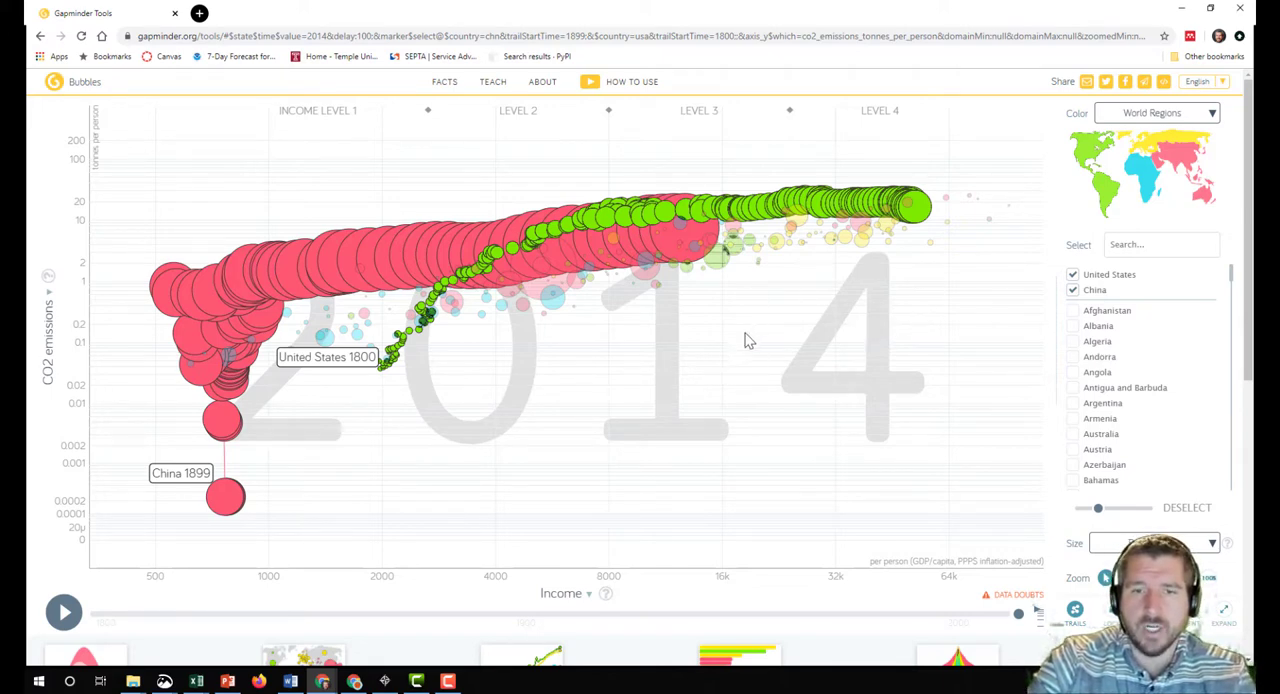
{"action": "mouse_move", "coordinate": [715, 375]}
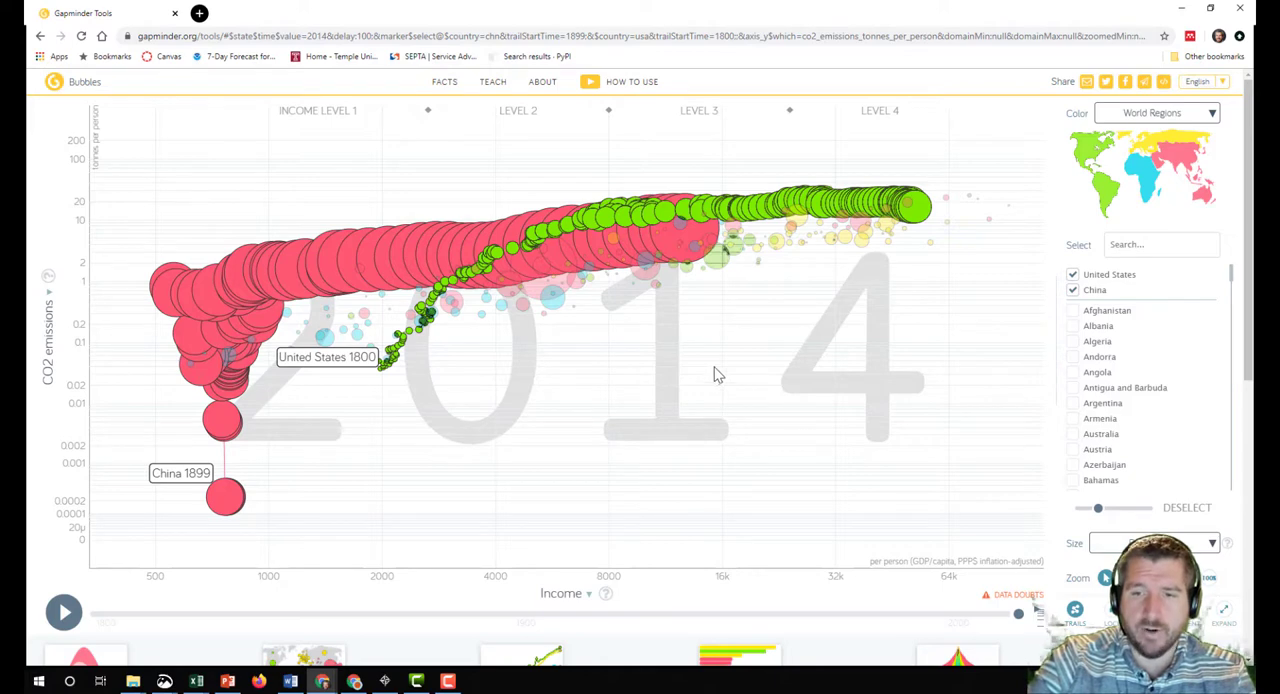
{"action": "mouse_move", "coordinate": [535, 420]}
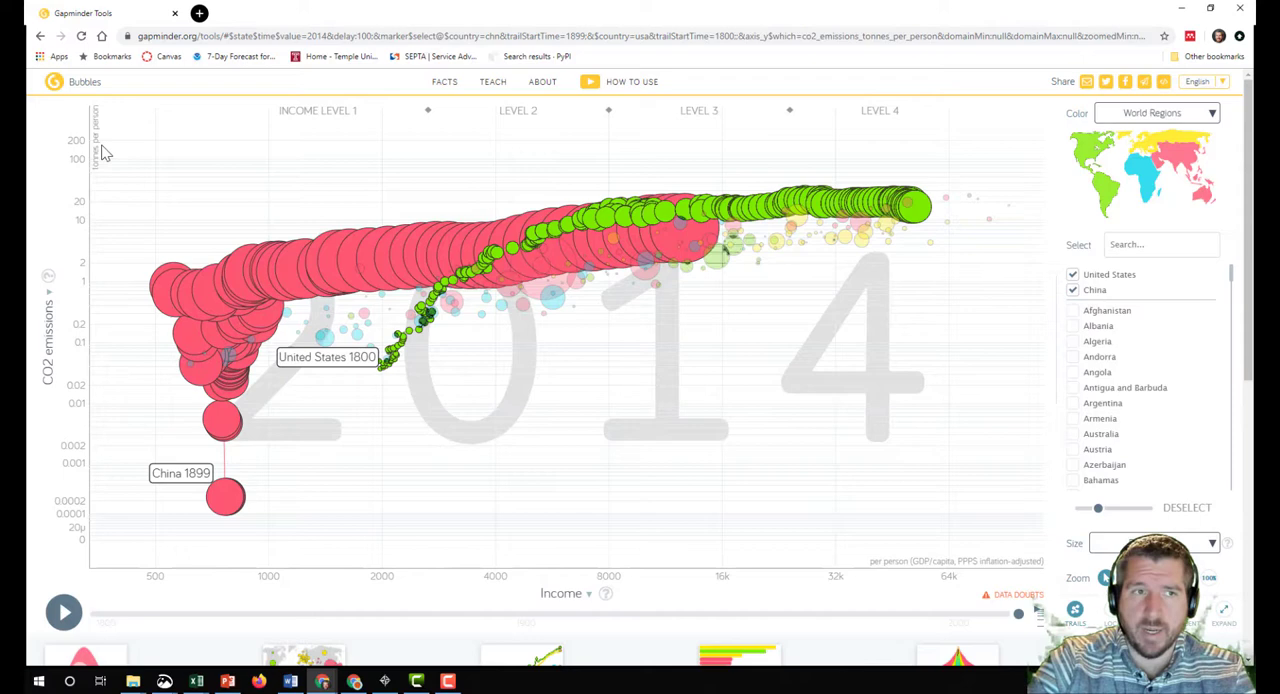
{"action": "mouse_move", "coordinate": [264, 194]}
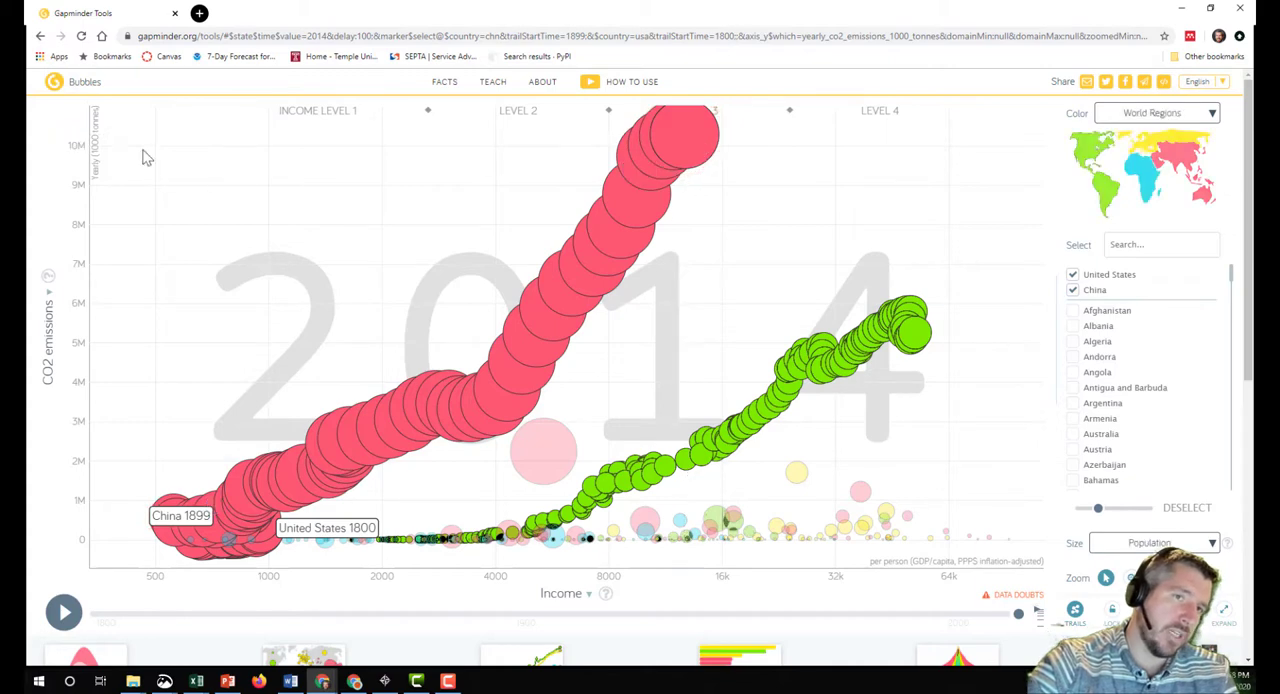
{"action": "mouse_move", "coordinate": [710, 150]}
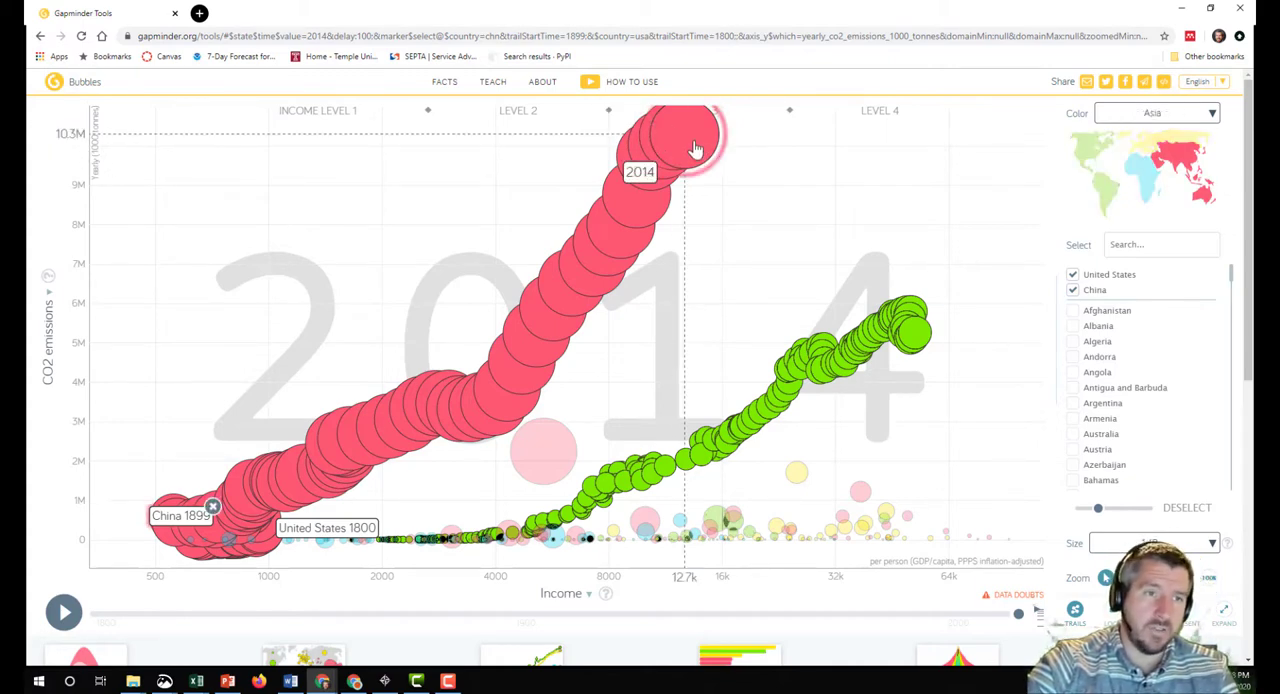
{"action": "left_click", "coordinate": [1157, 112]}
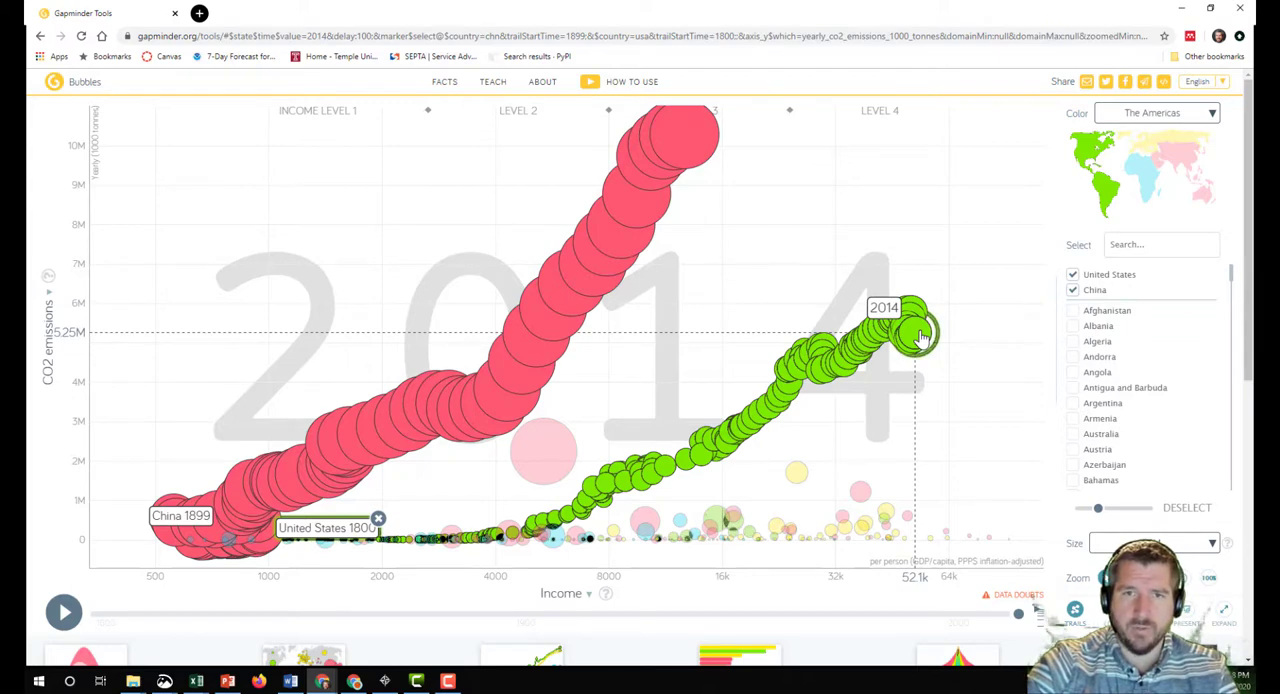
{"action": "left_click", "coordinate": [1155, 112]}
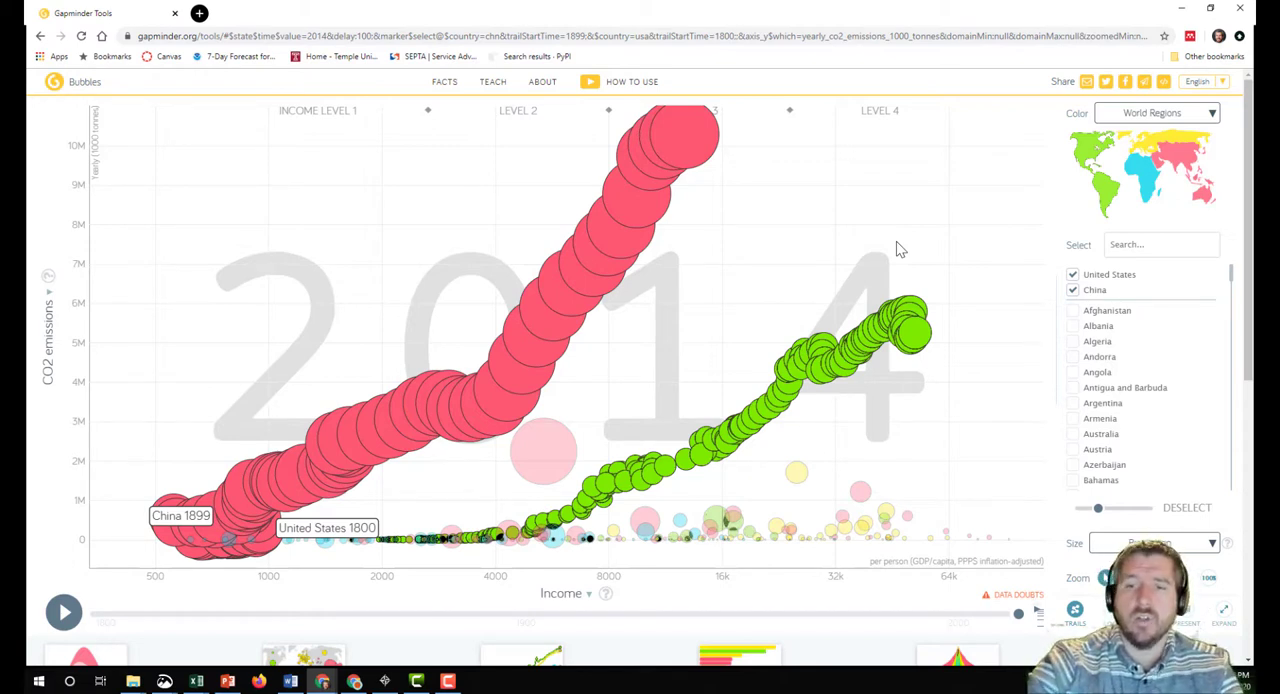
{"action": "mouse_move", "coordinate": [45, 305]}
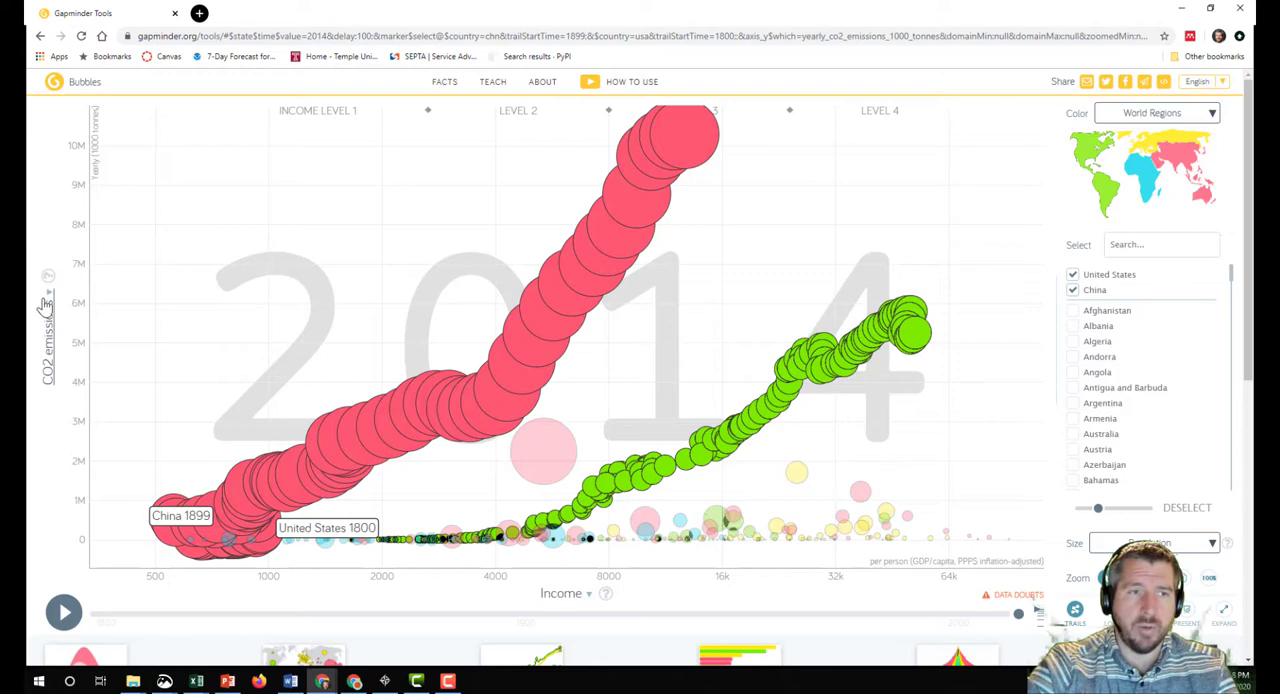
Switch the vertical axis indicator back to CO2 emissions in tonnes per person
{"action": "left_click", "coordinate": [48, 340]}
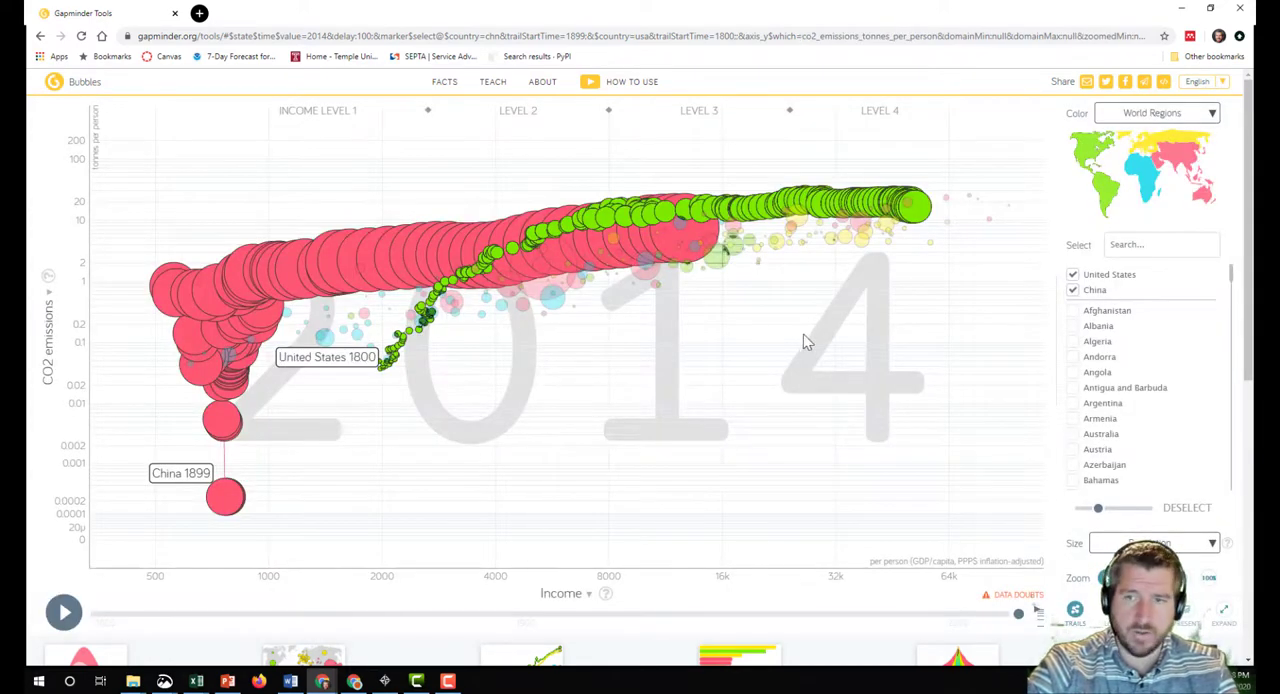
{"action": "scroll", "scroll_direction": "down", "scroll_amount": 3}
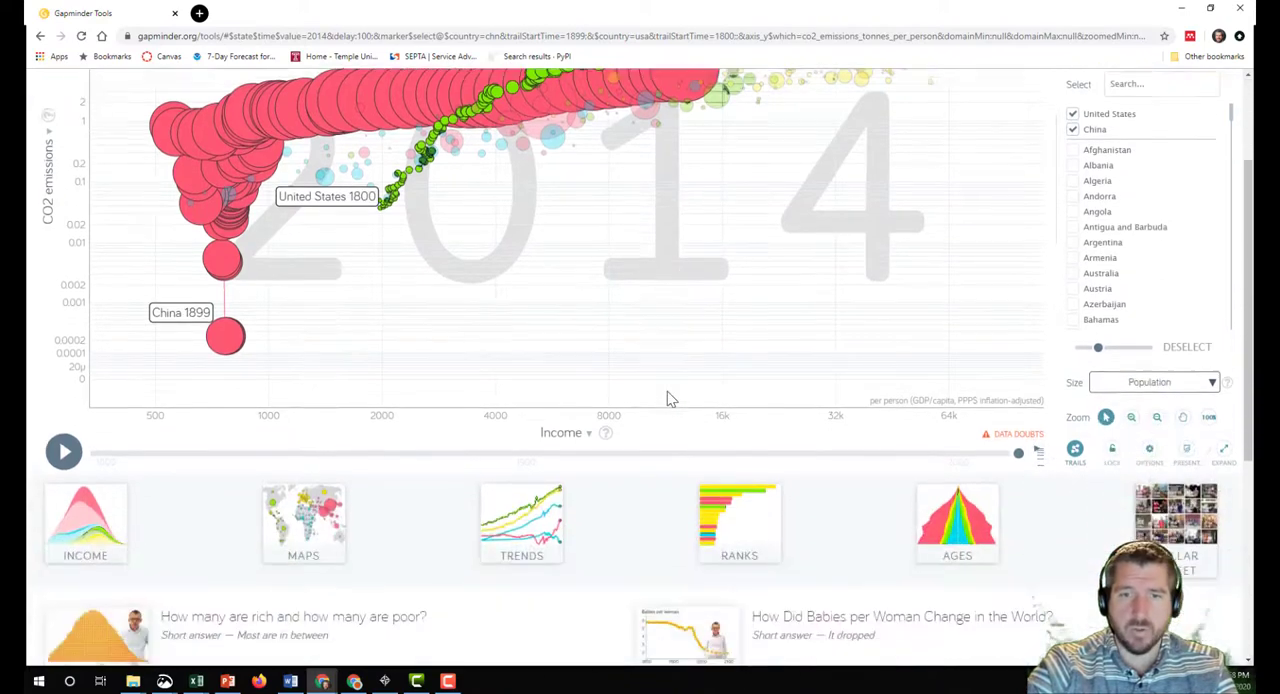
{"action": "scroll", "scroll_direction": "down", "scroll_amount": 3}
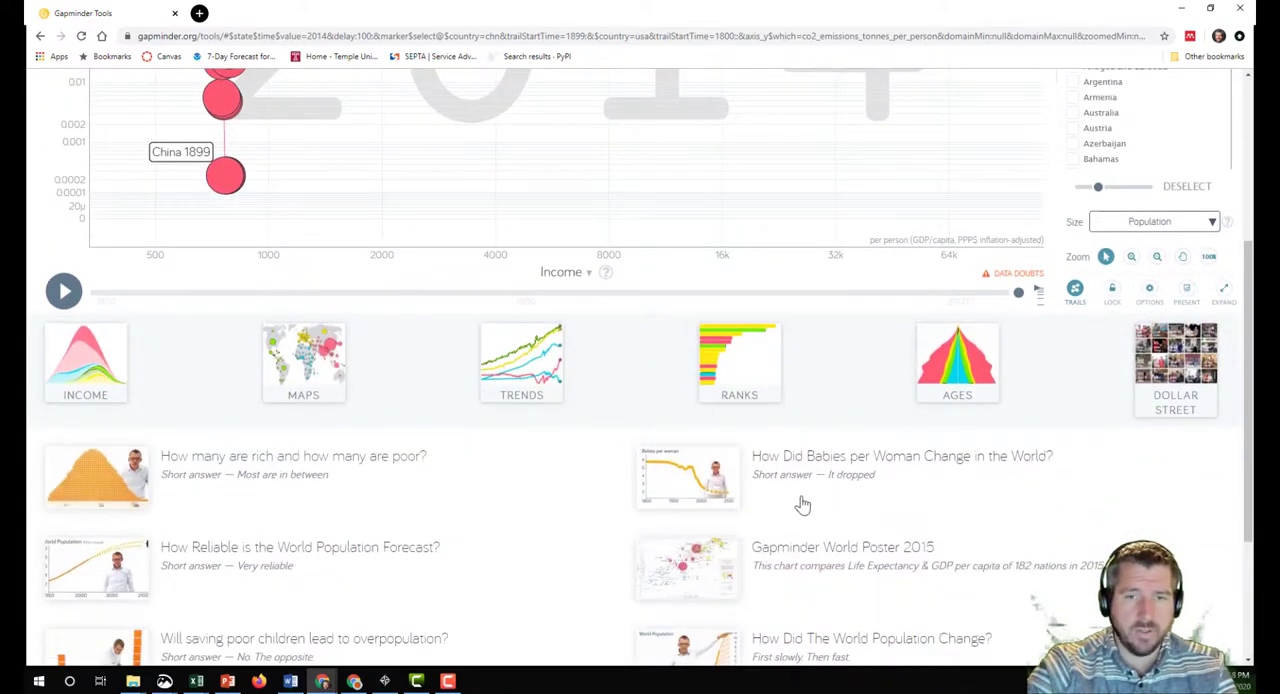
{"action": "mouse_move", "coordinate": [179, 490]}
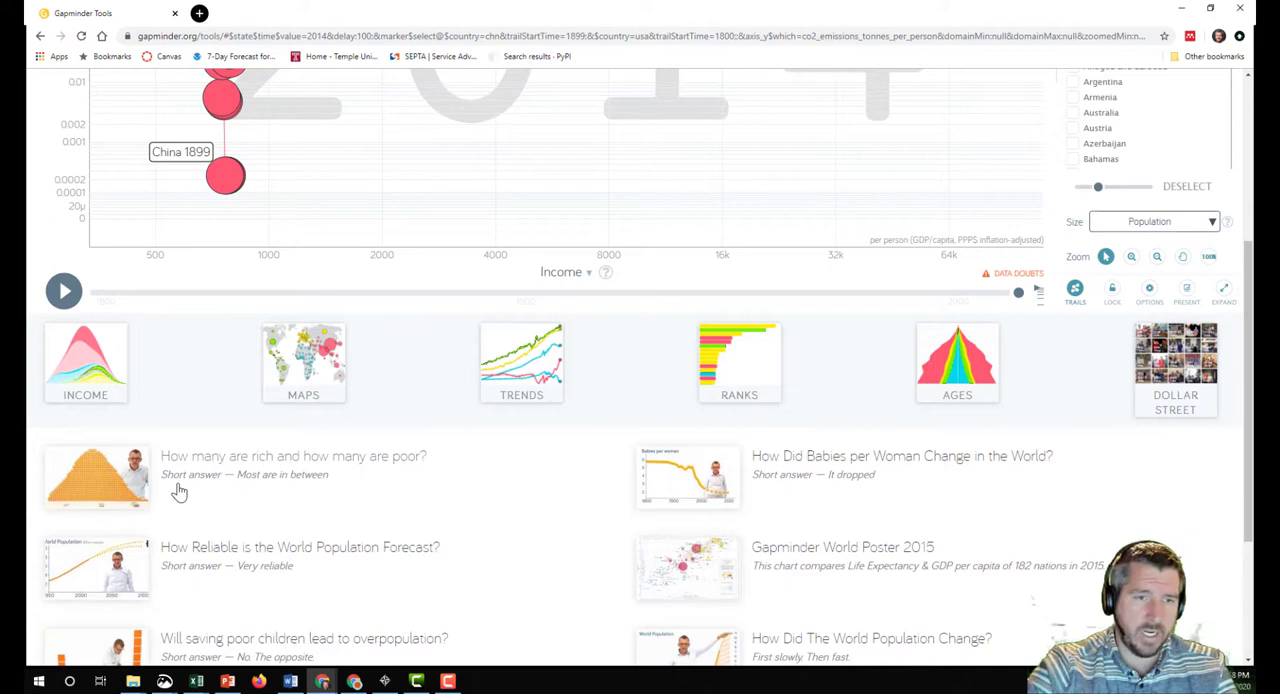
{"action": "scroll", "scroll_direction": "down", "scroll_amount": 3}
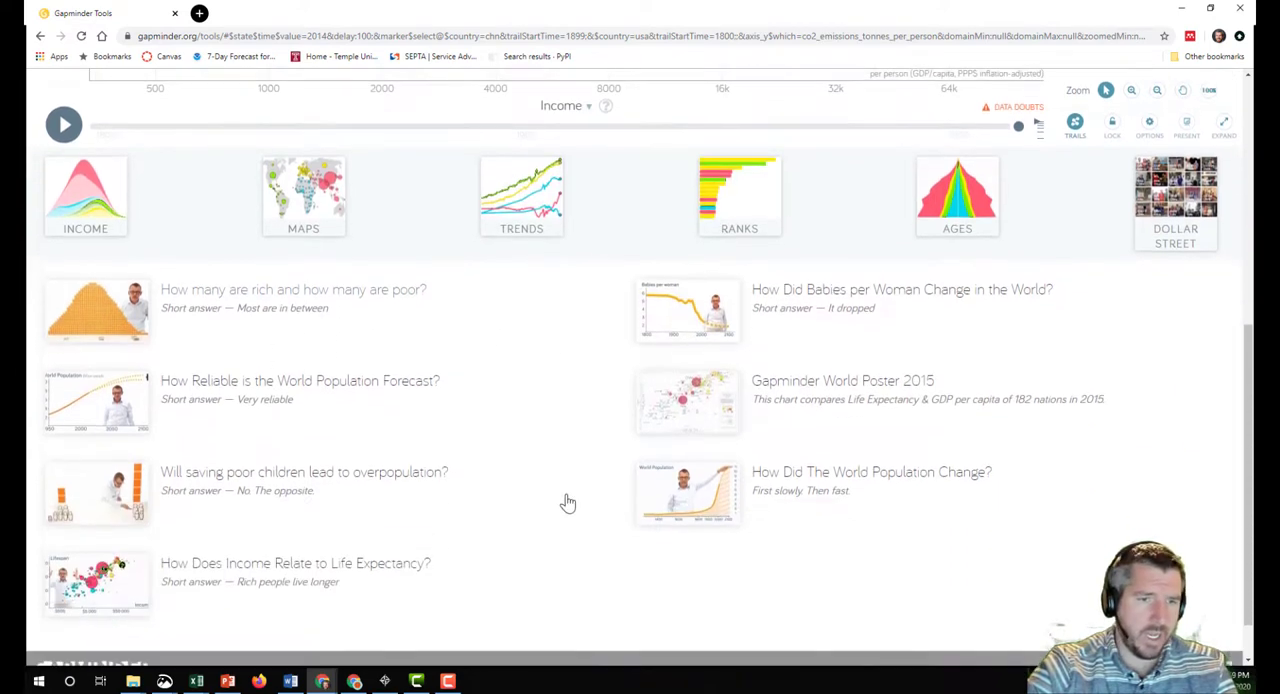
{"action": "scroll", "scroll_direction": "down", "scroll_amount": 3}
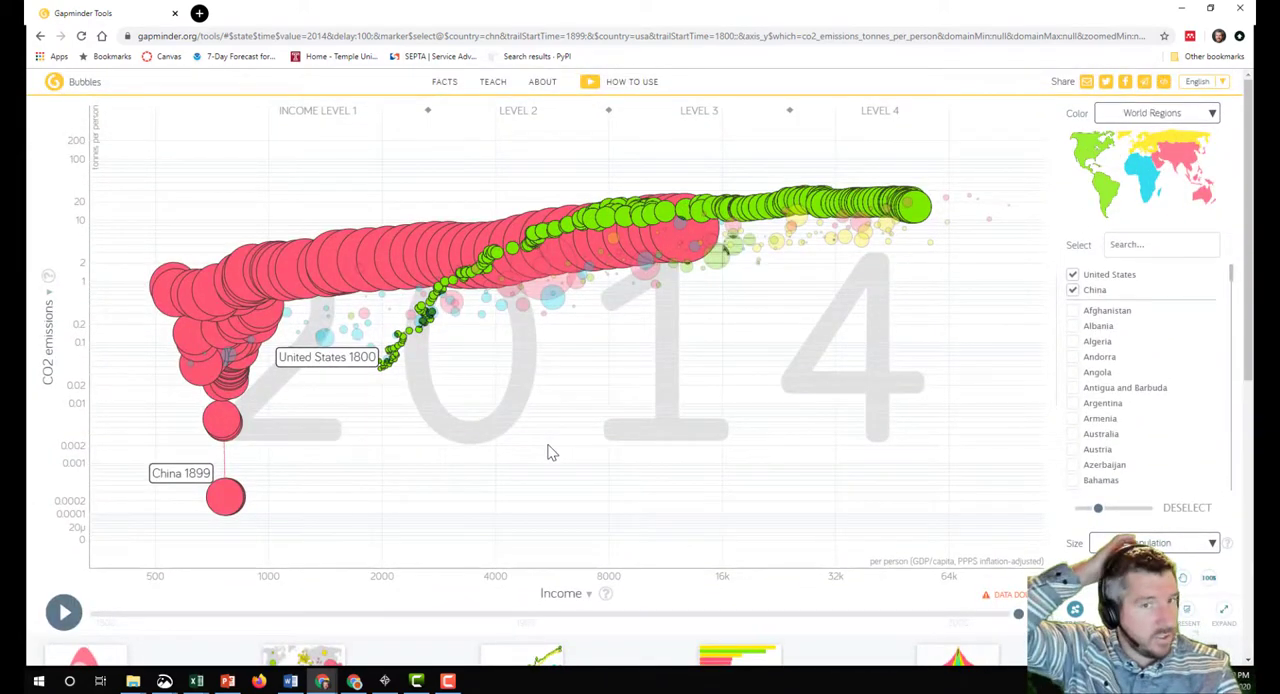
{"action": "mouse_move", "coordinate": [760, 495]}
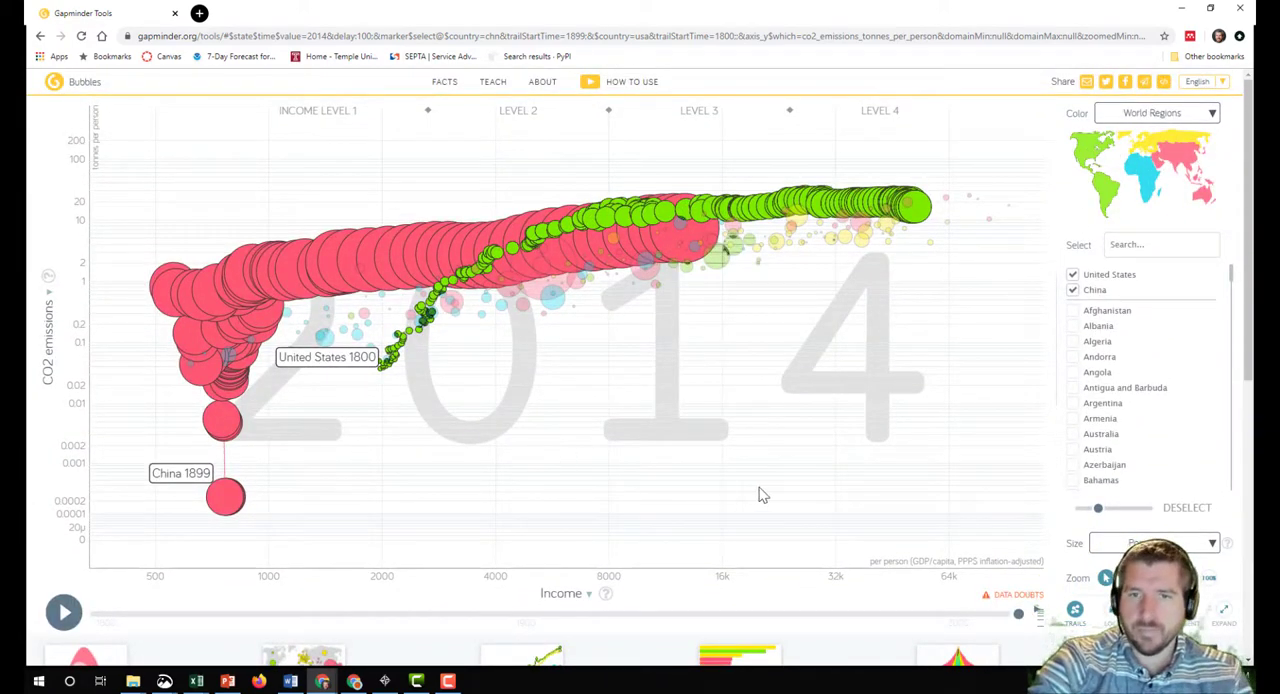
{"action": "mouse_move", "coordinate": [789, 418]}
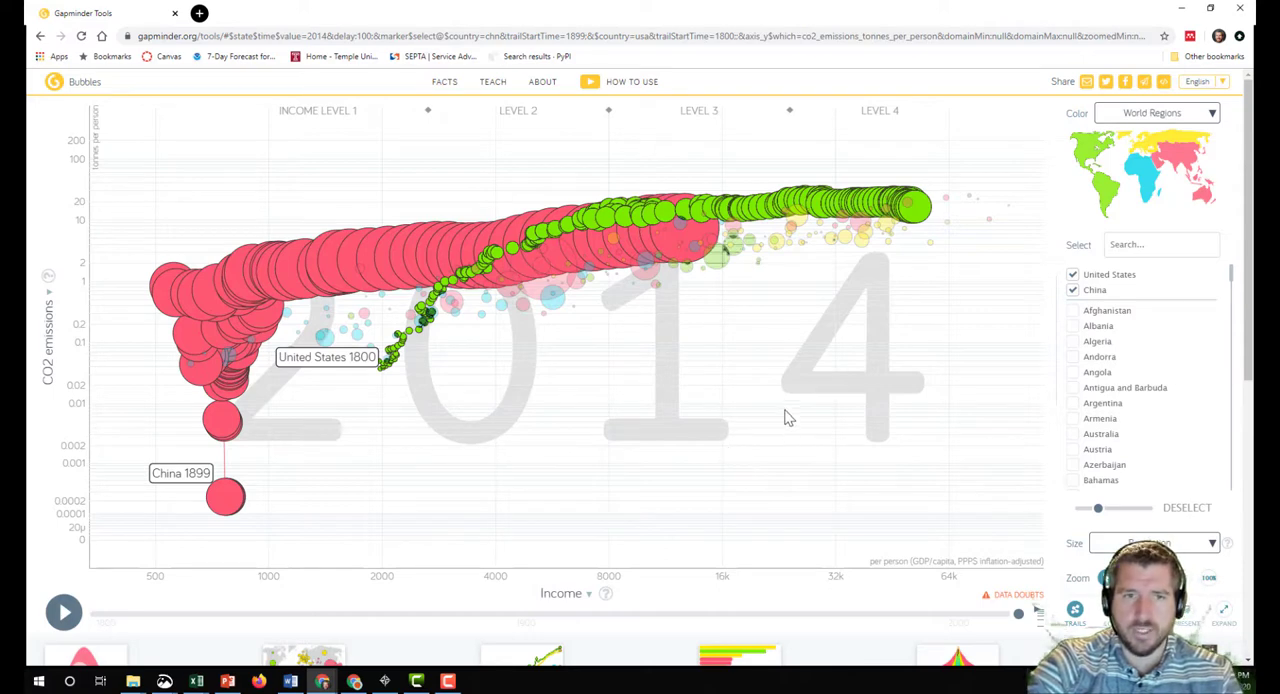